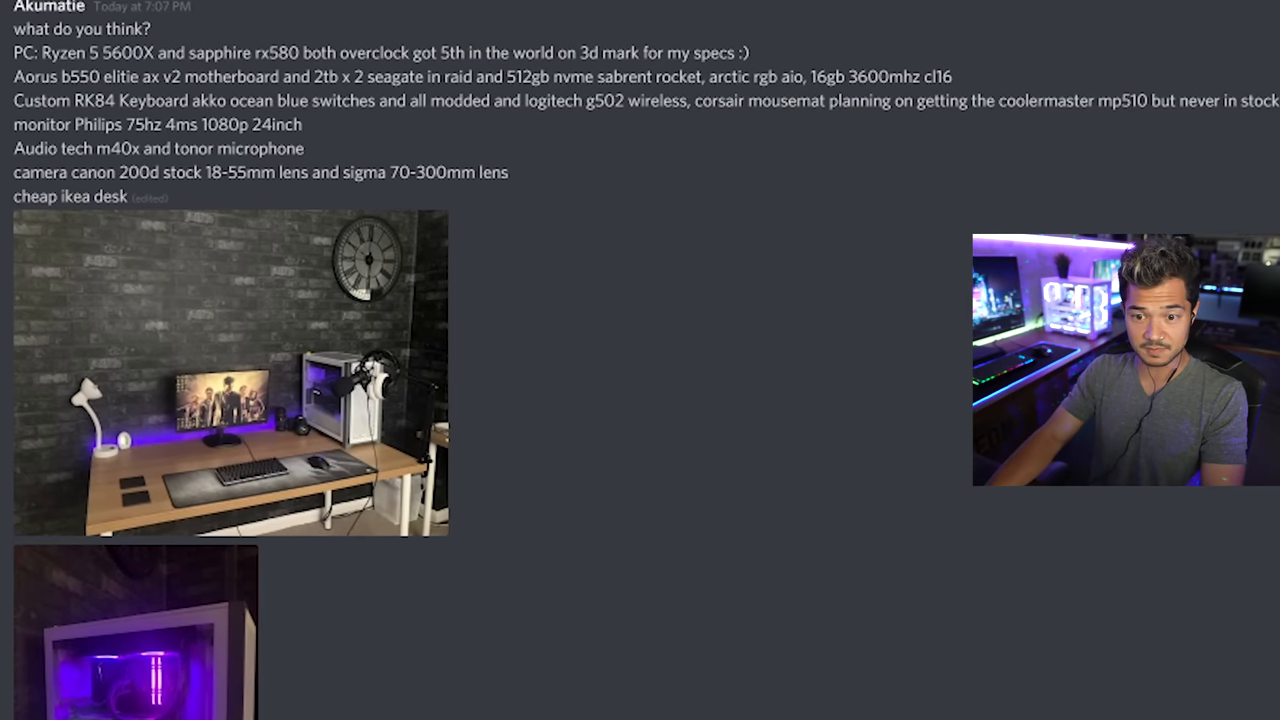
- Enlarge the purple-lit white PC case photo in the Ryzen 5 5600X submission
click(135, 650)
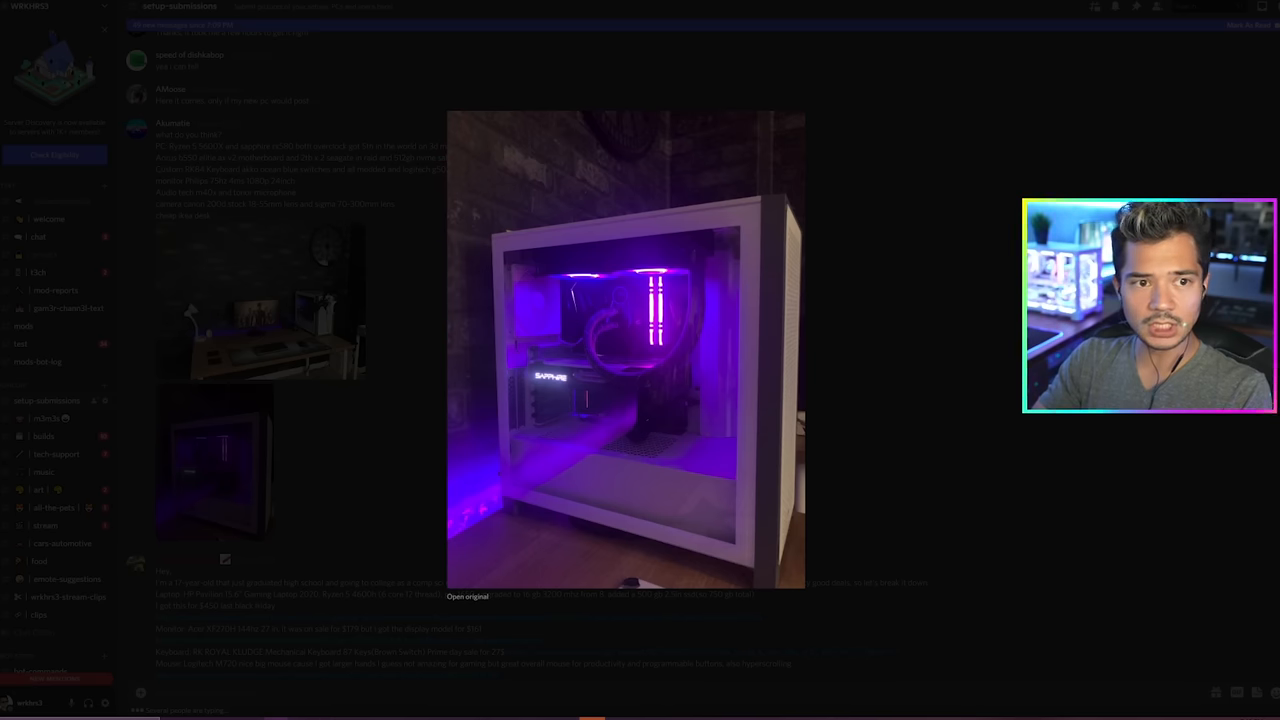
- Load the purple-lit PC case photo at original size in Chrome and scroll through it
click(477, 597)
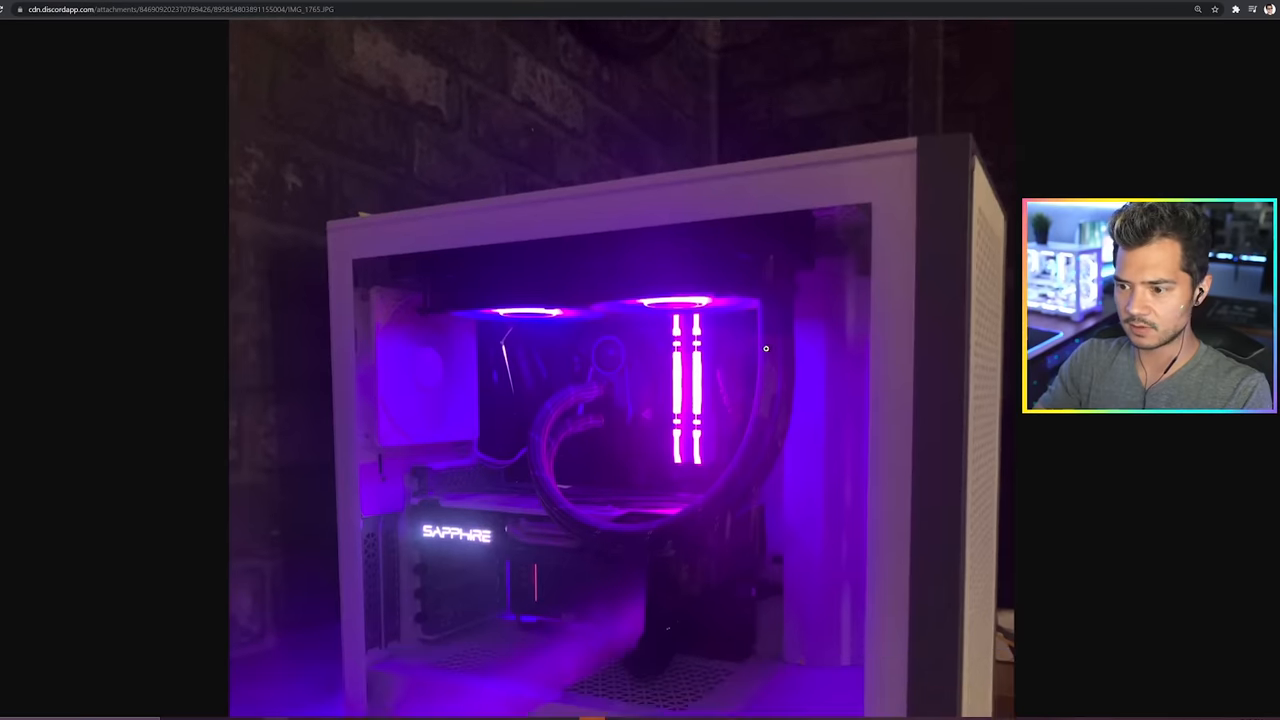
scroll(down, 3)
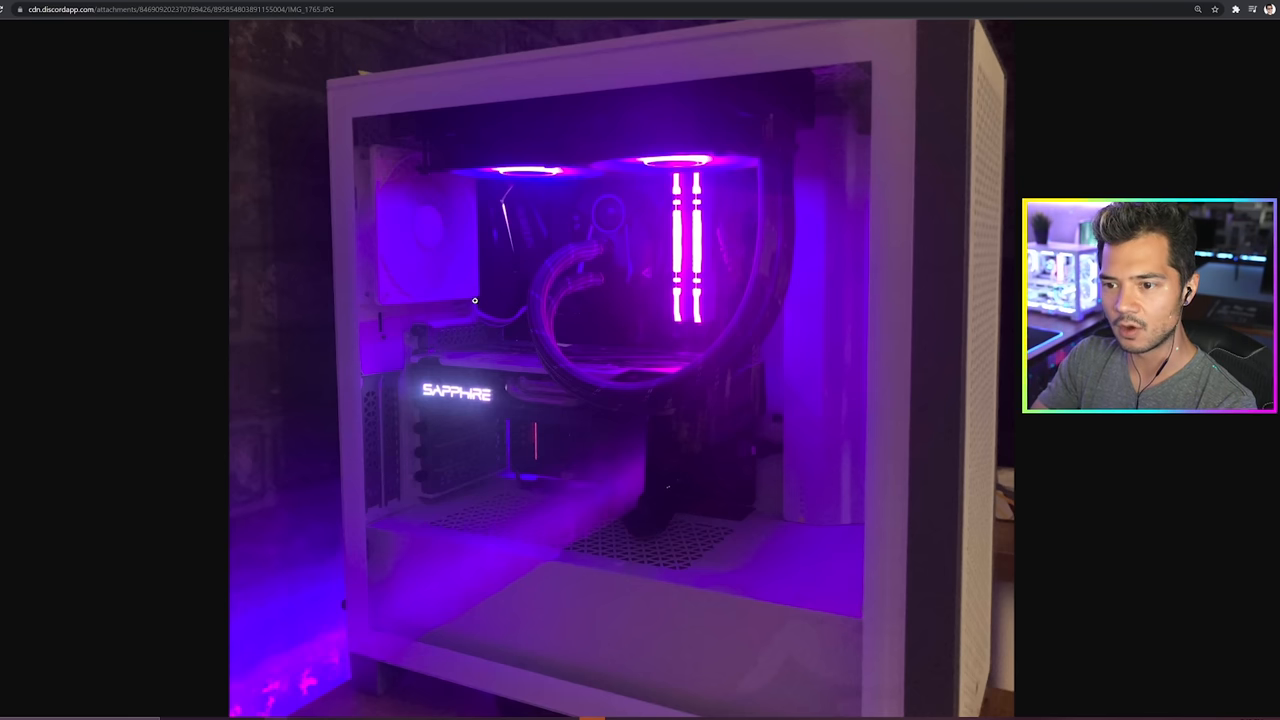
mouse_move(482, 185)
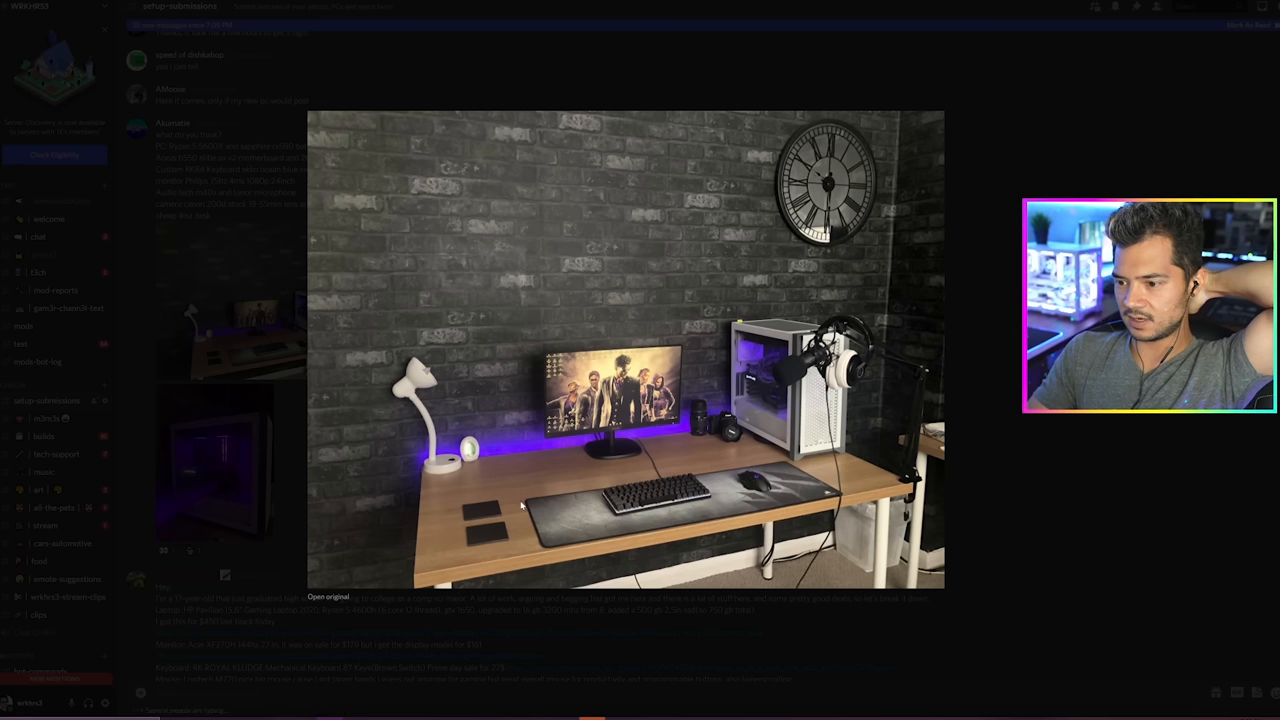
mouse_move(862, 480)
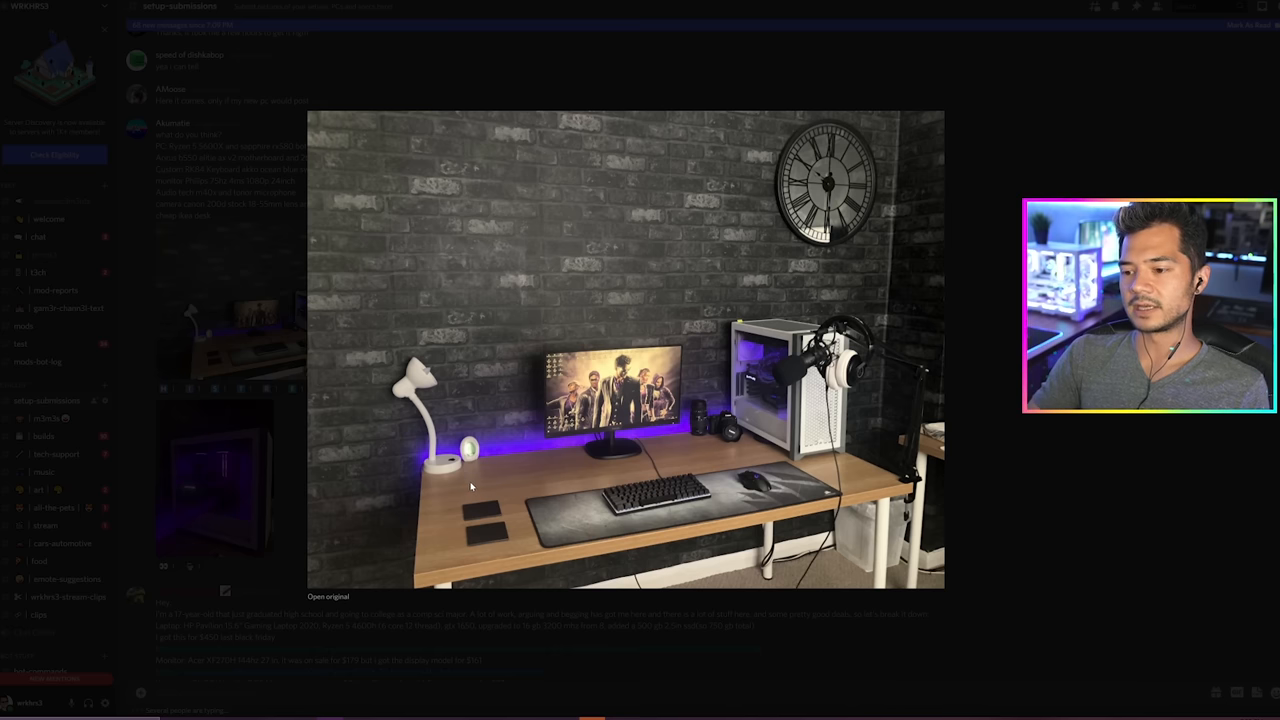
mouse_move(463, 470)
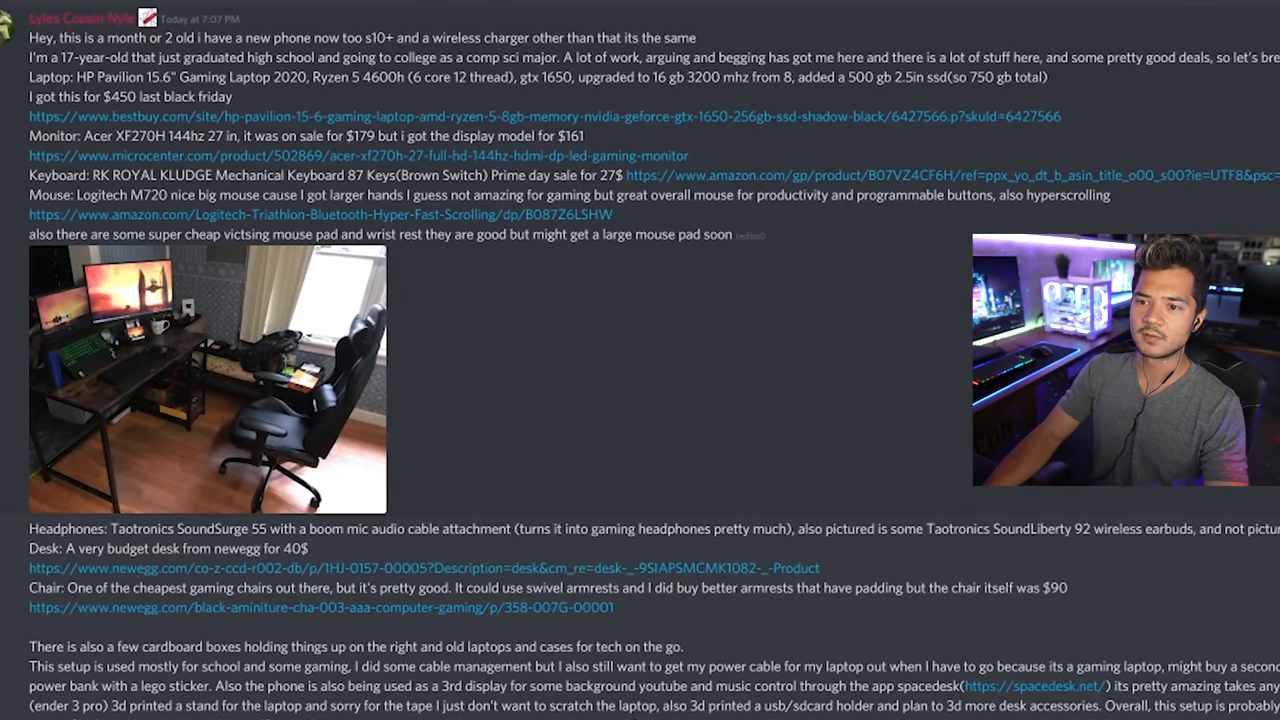
scroll(down, 3)
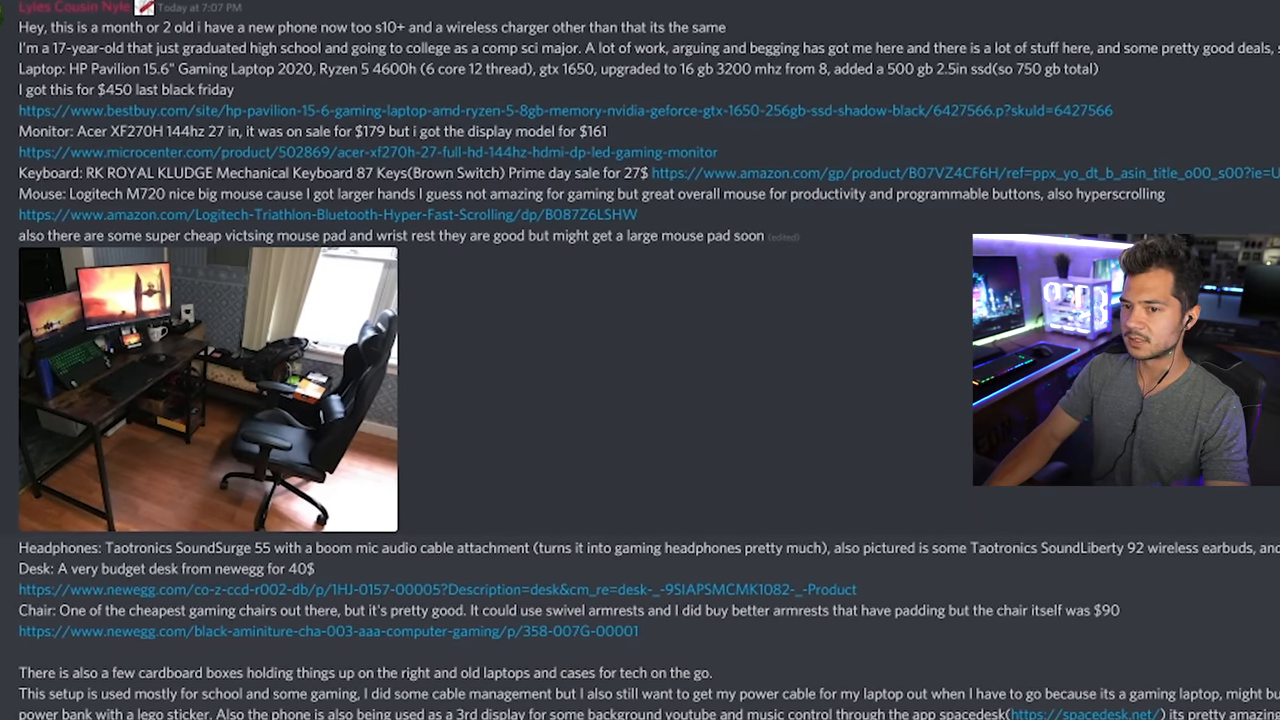
scroll(down, 3)
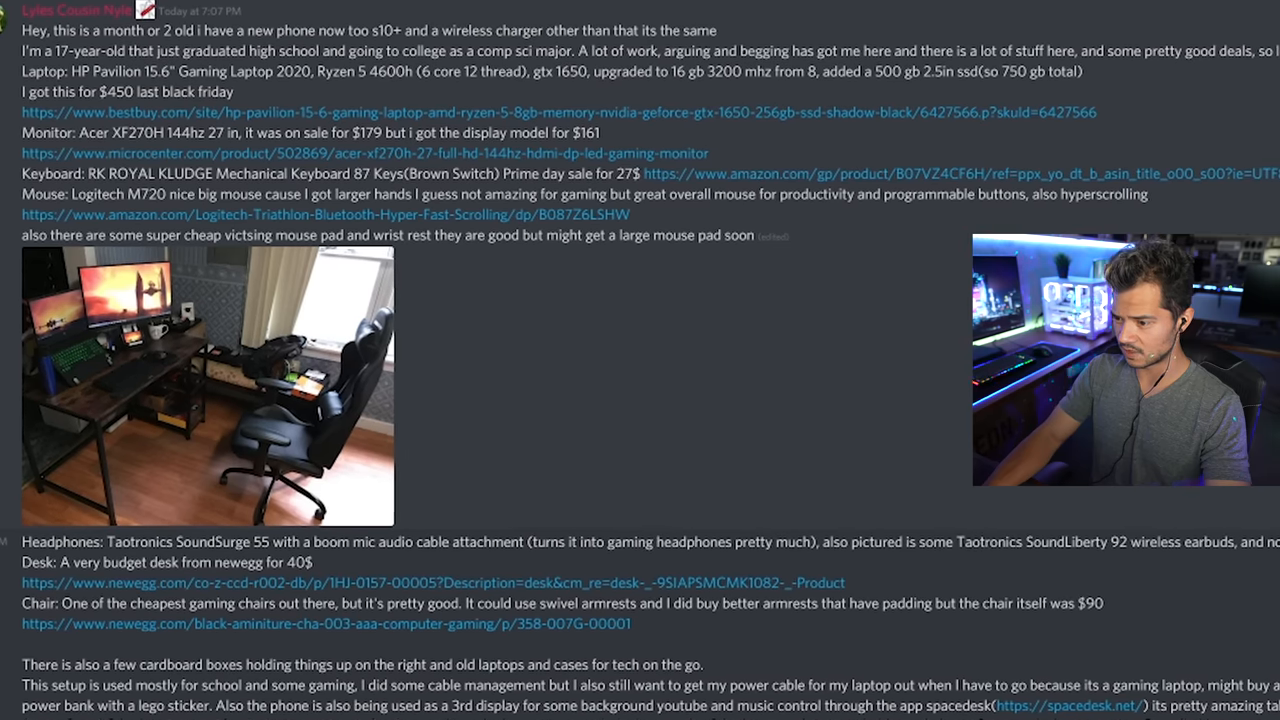
click(180, 385)
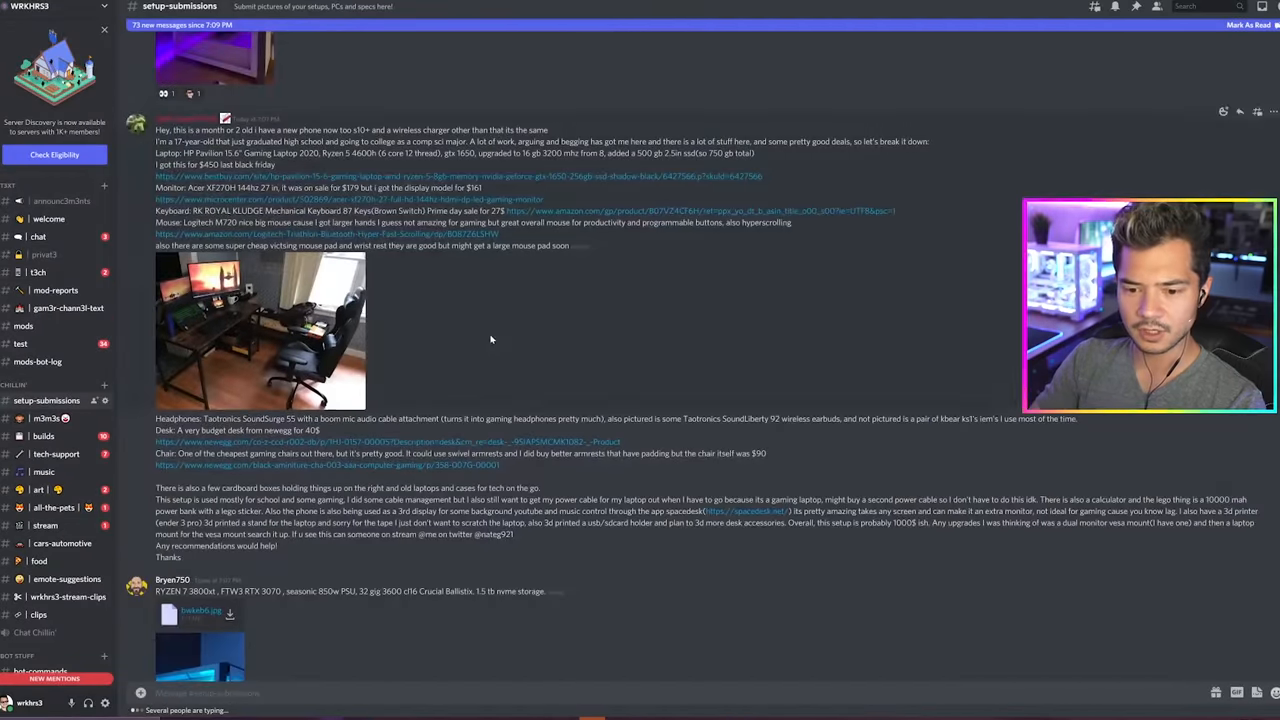
- Enlarge the laptop post's desk photo with dual monitors and black gaming chair
click(252, 320)
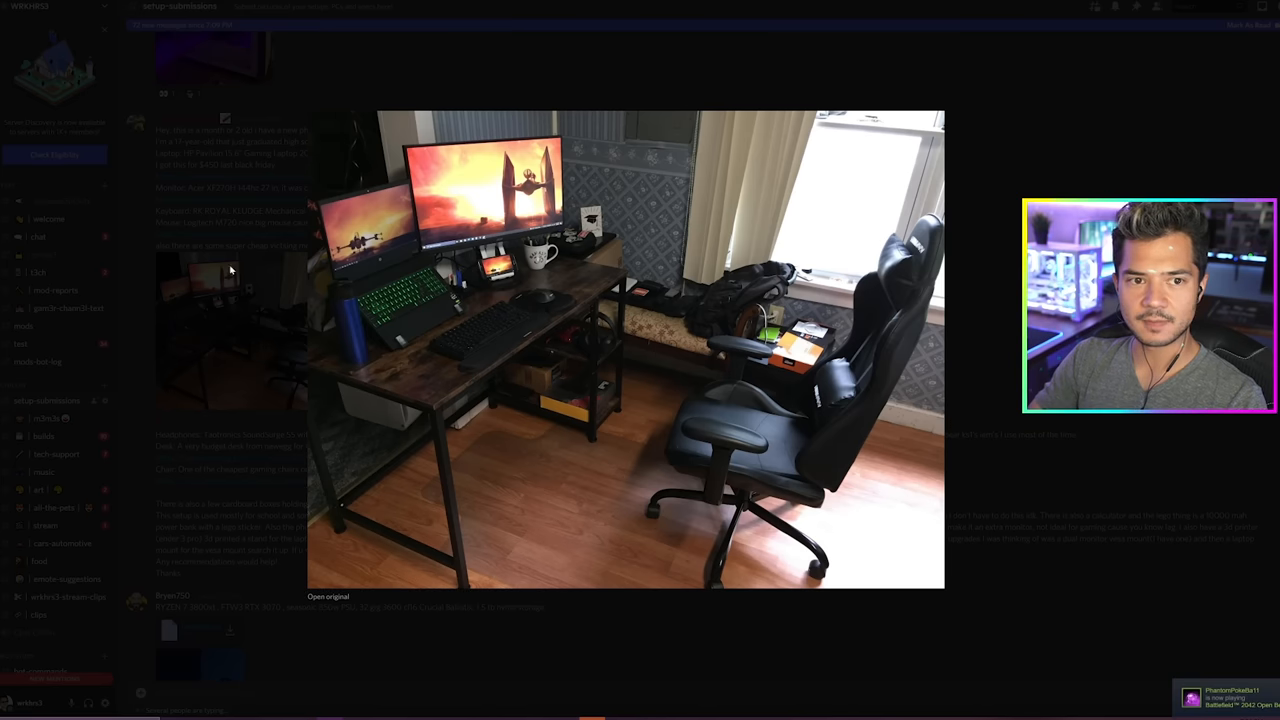
click(327, 596)
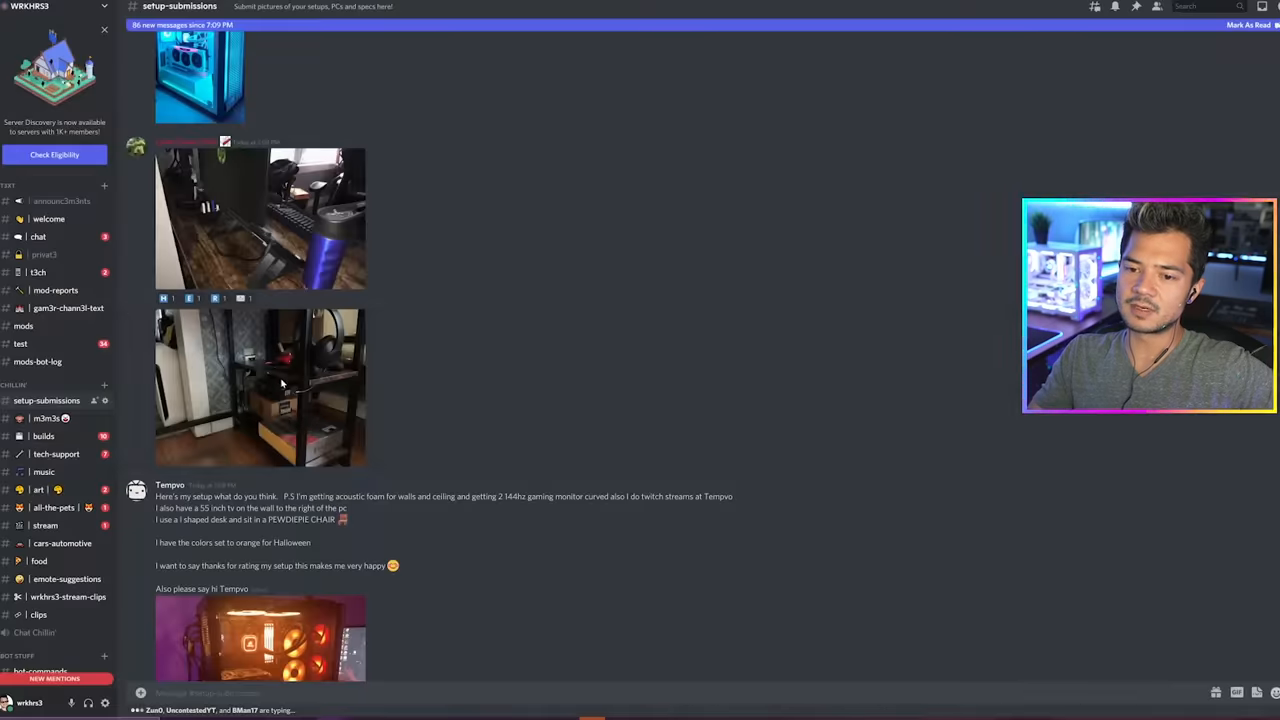
click(260, 385)
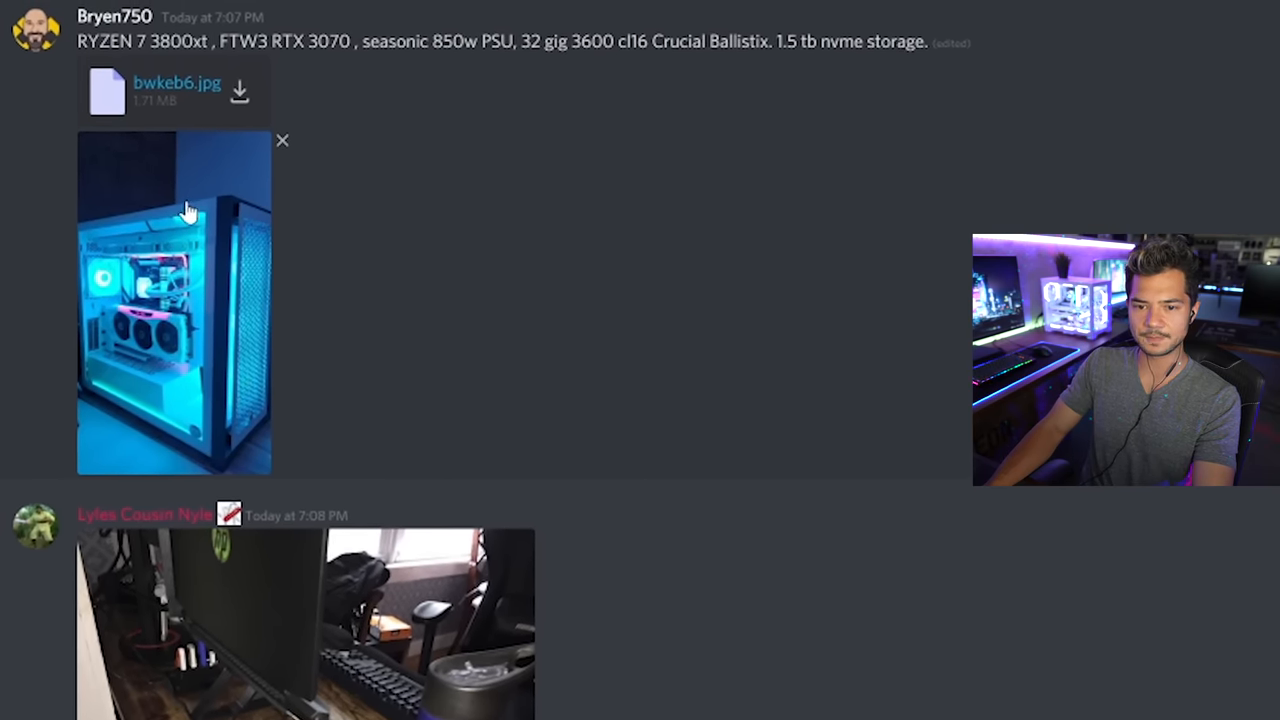
click(180, 300)
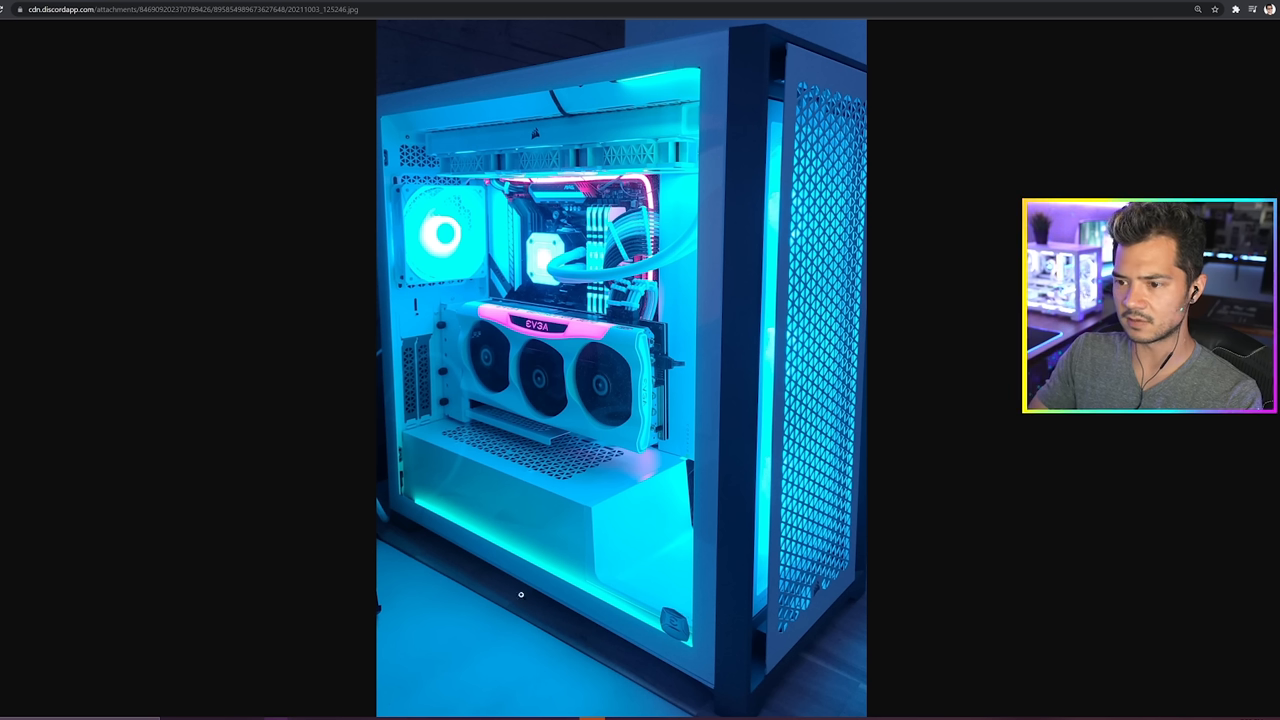
mouse_move(590, 394)
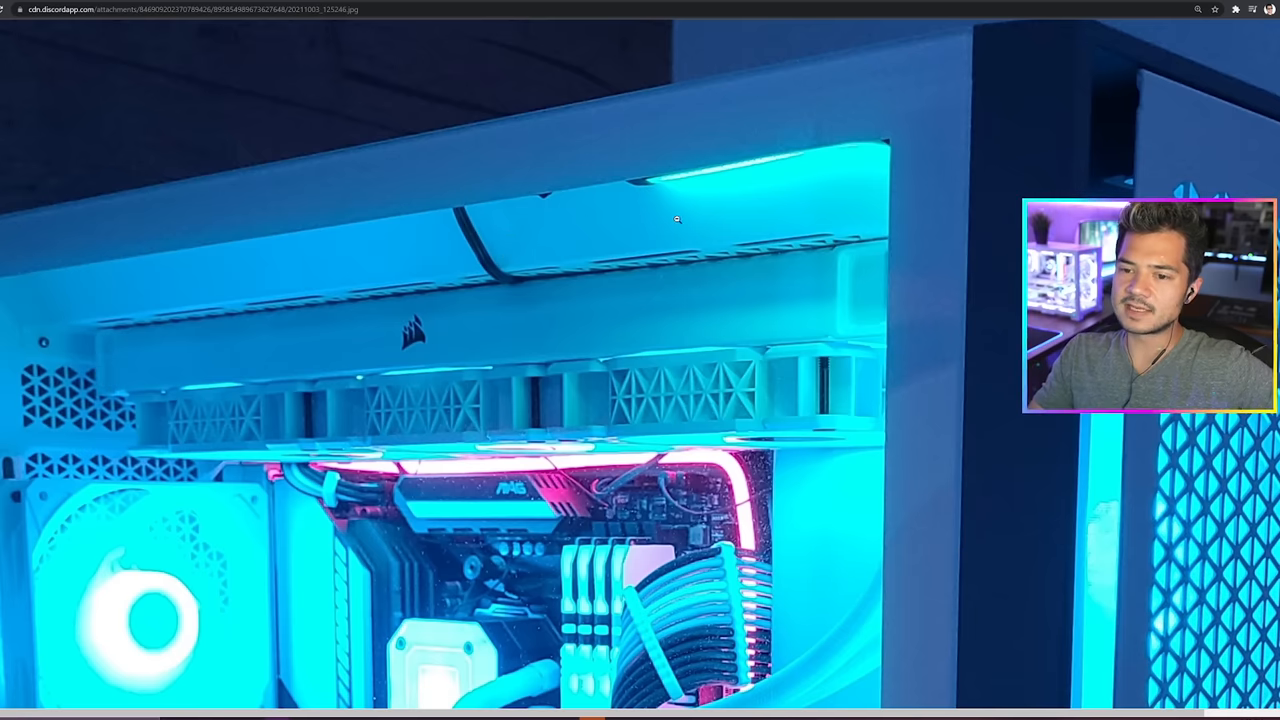
mouse_move(462, 218)
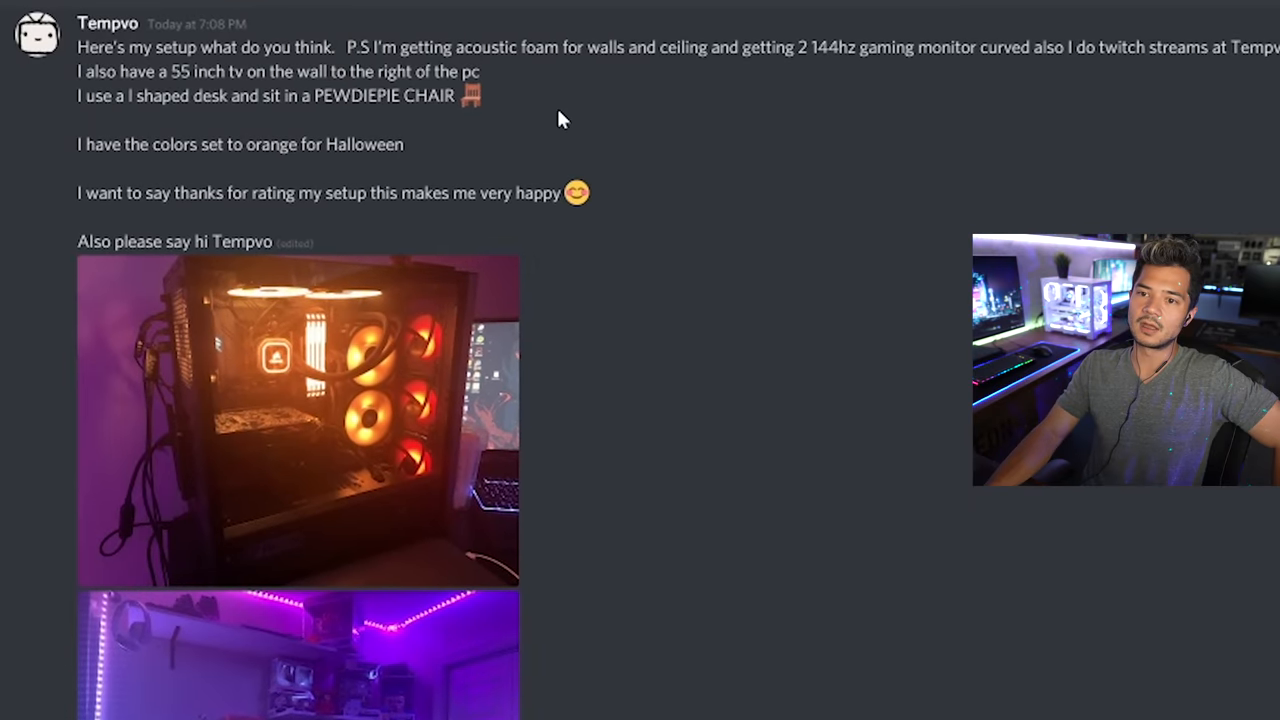
mouse_move(722, 156)
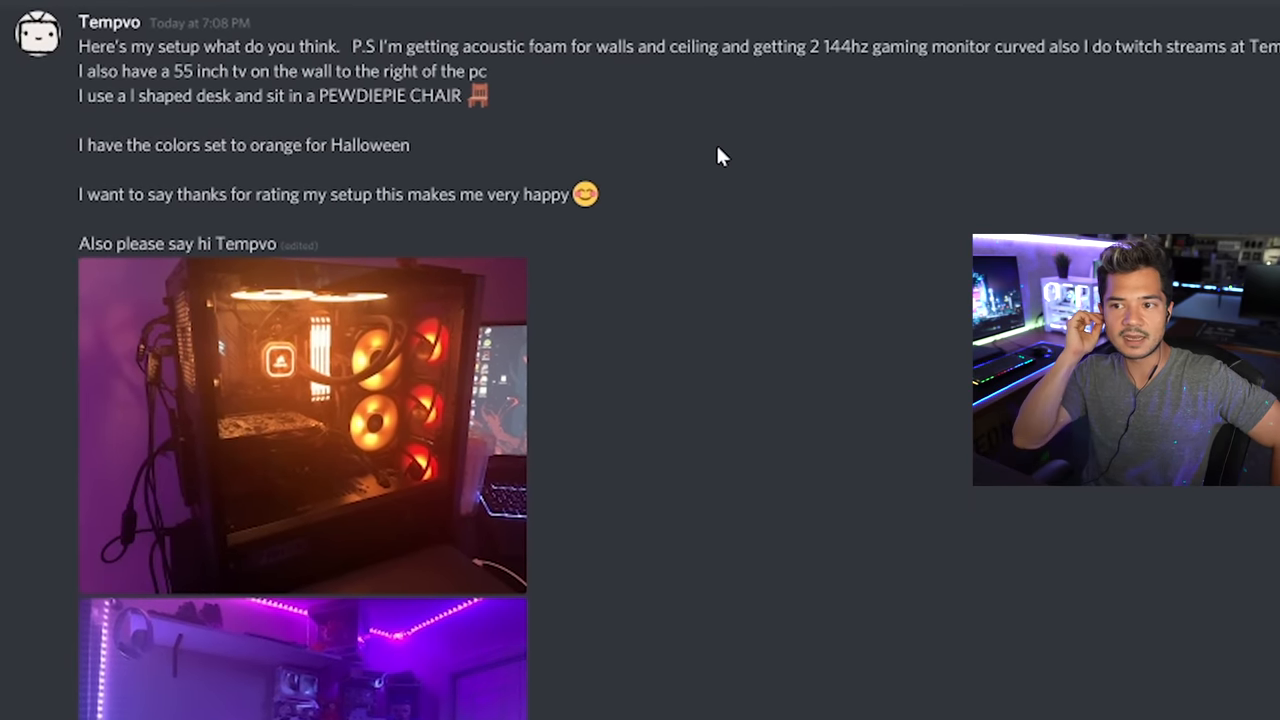
- Scroll the channel down to Tempvo's Halloween orange-lit PC setup post
scroll(down, 3)
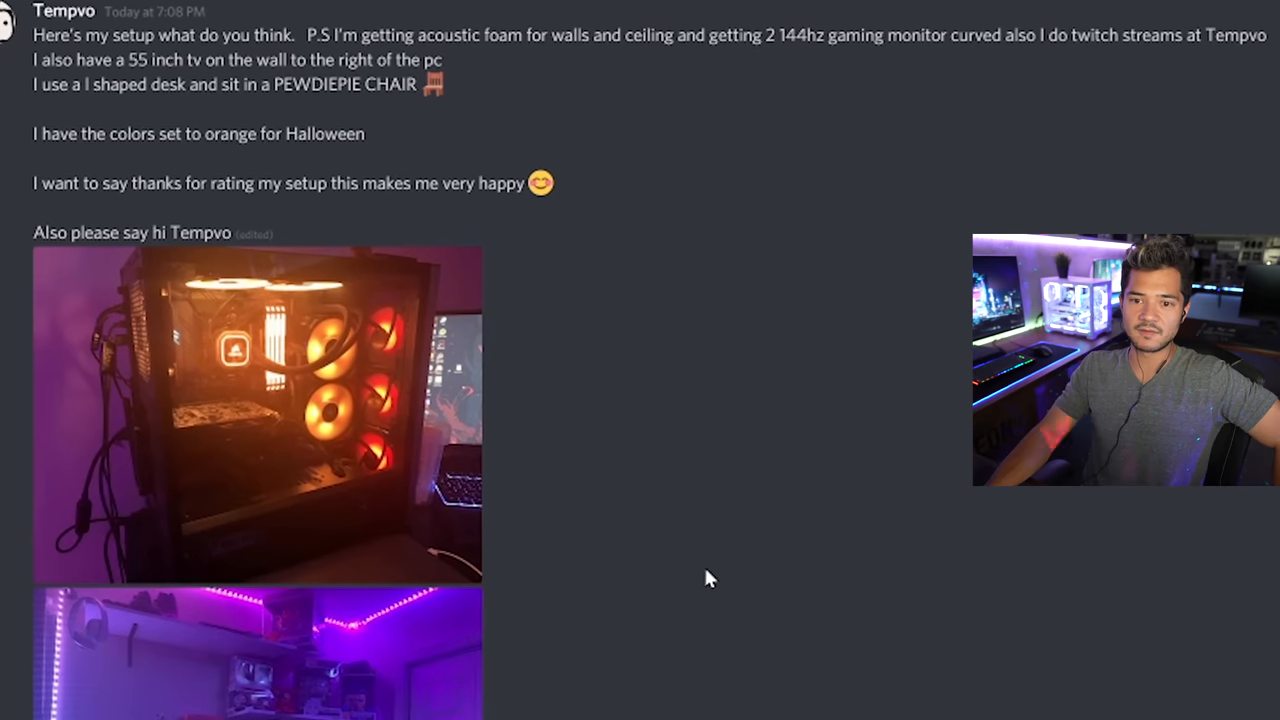
- Enlarge Tempvo's orange-lit PC case photo with the Corsair cooler
click(258, 413)
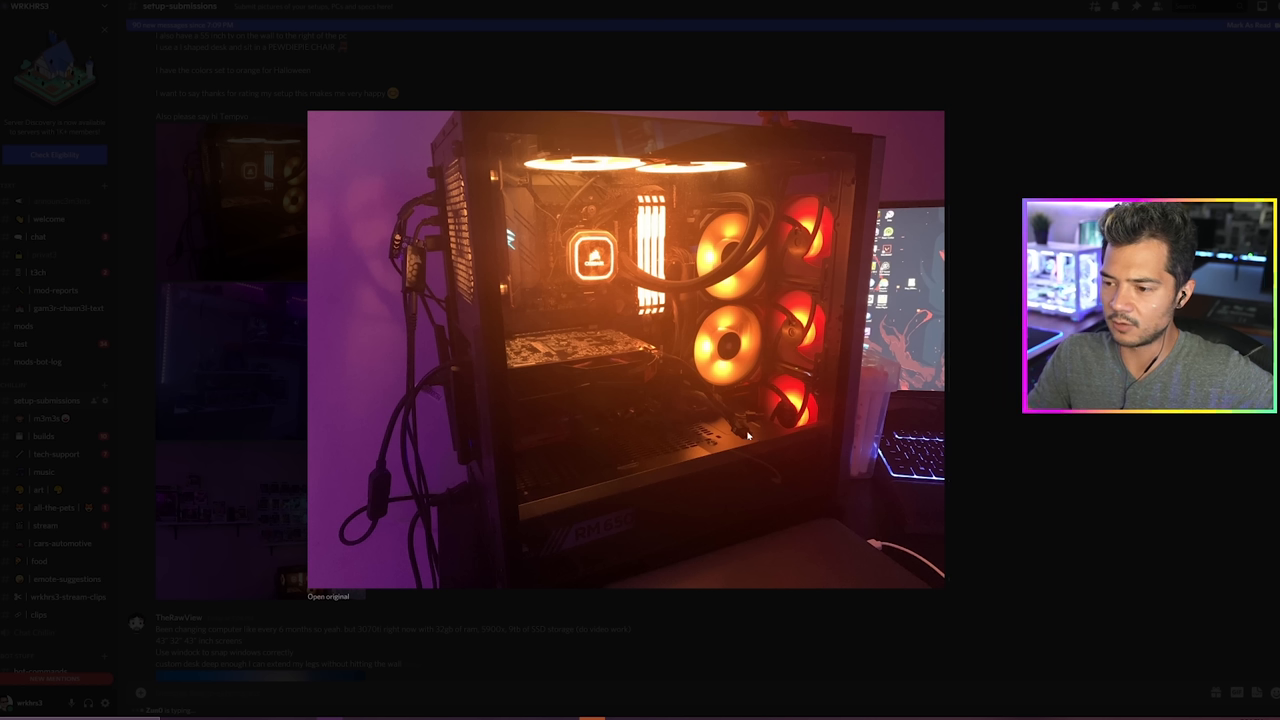
mouse_move(777, 440)
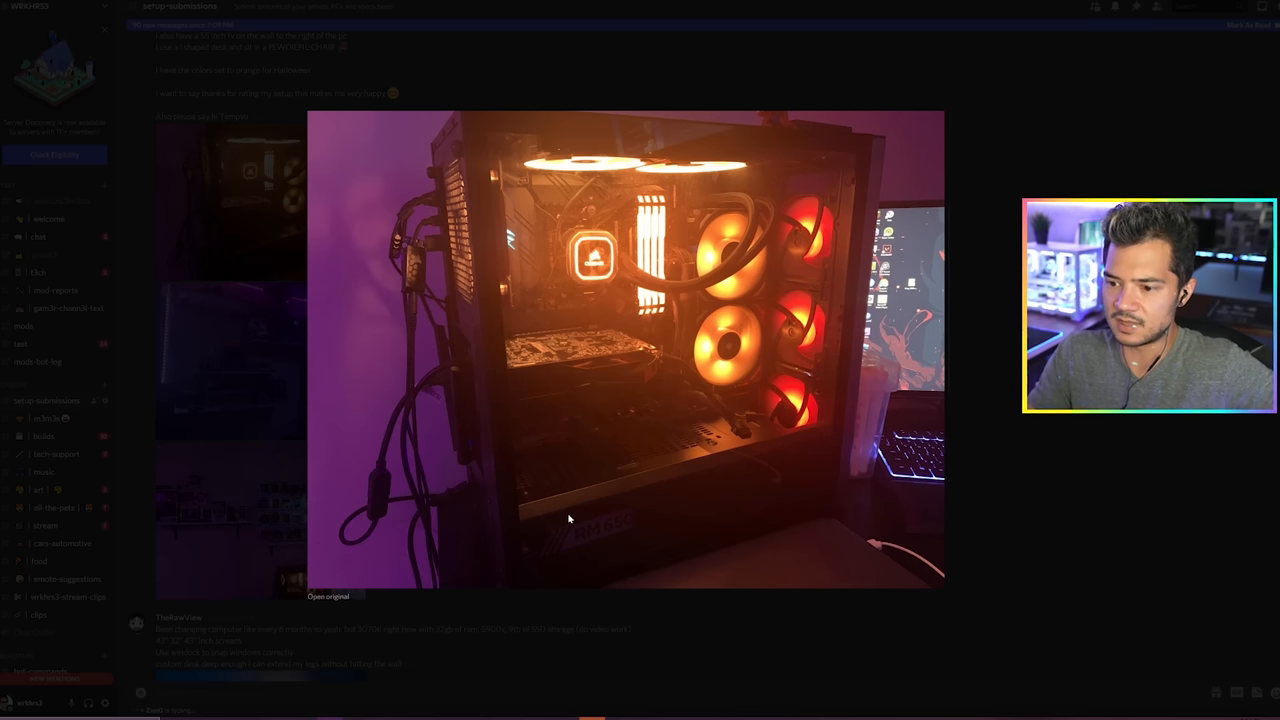
mouse_move(691, 287)
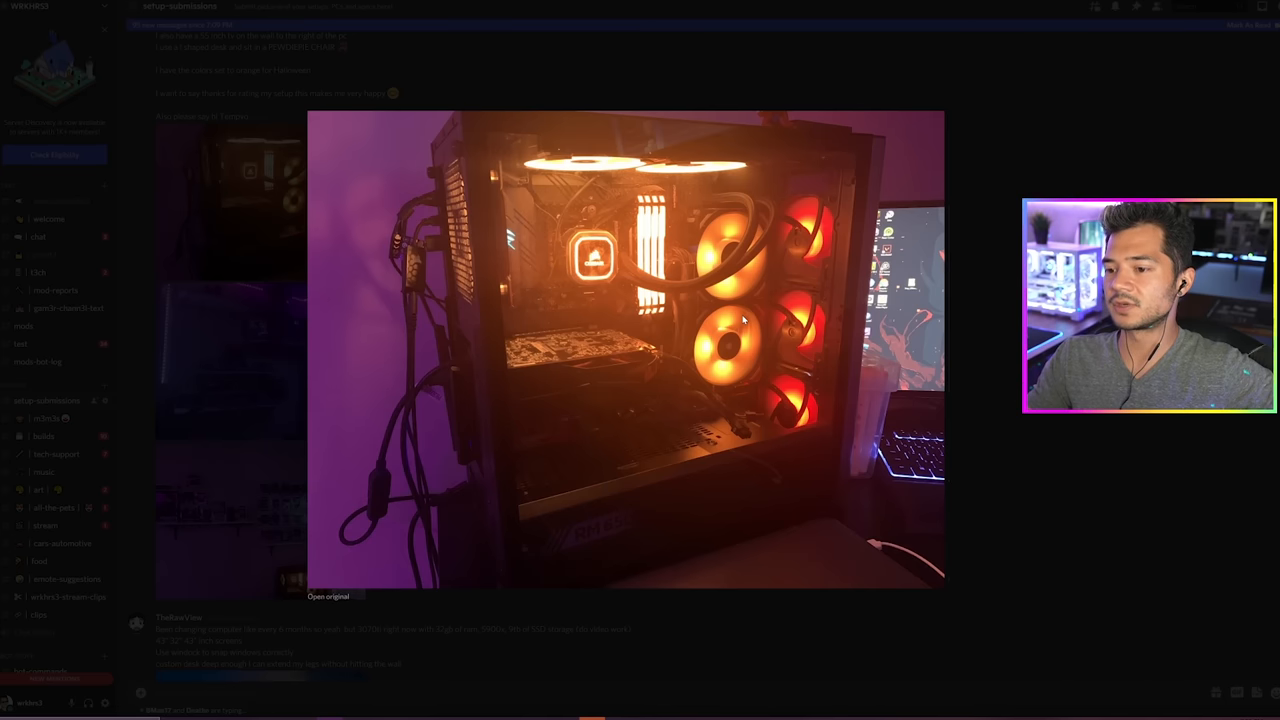
mouse_move(602, 368)
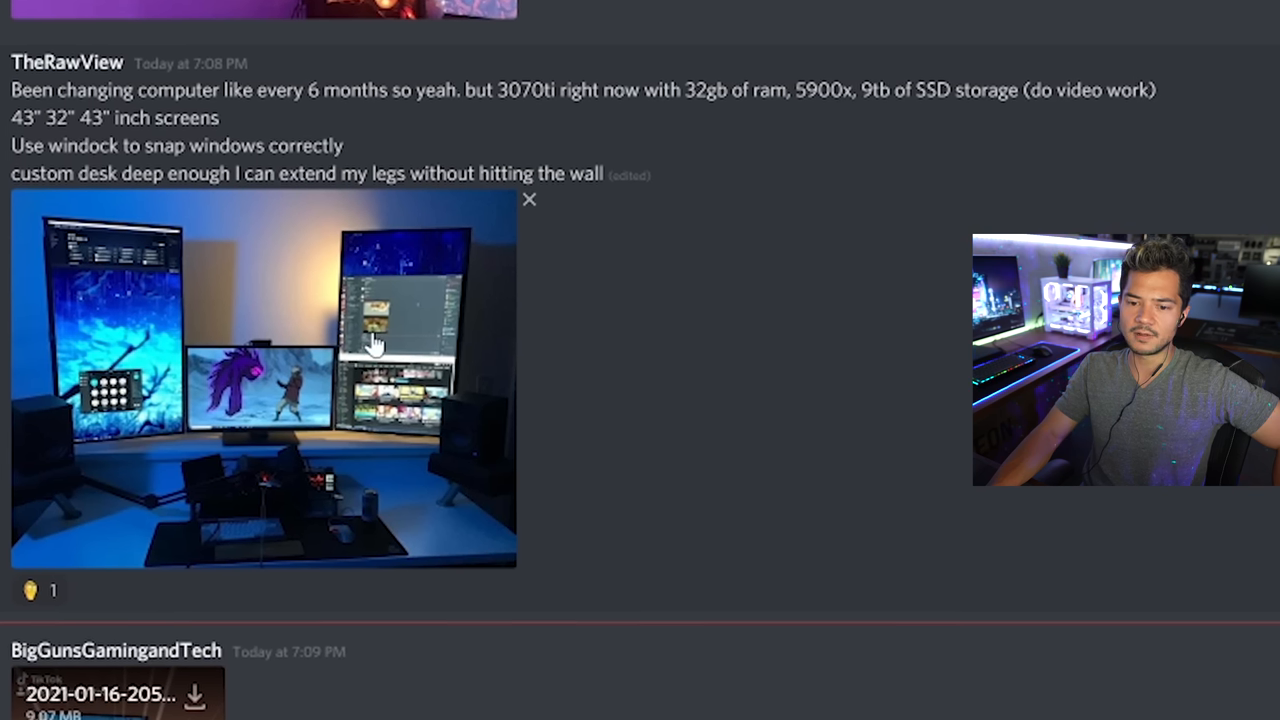
- Enlarge TheRawView's blue-lit triple-monitor desk photo
click(260, 395)
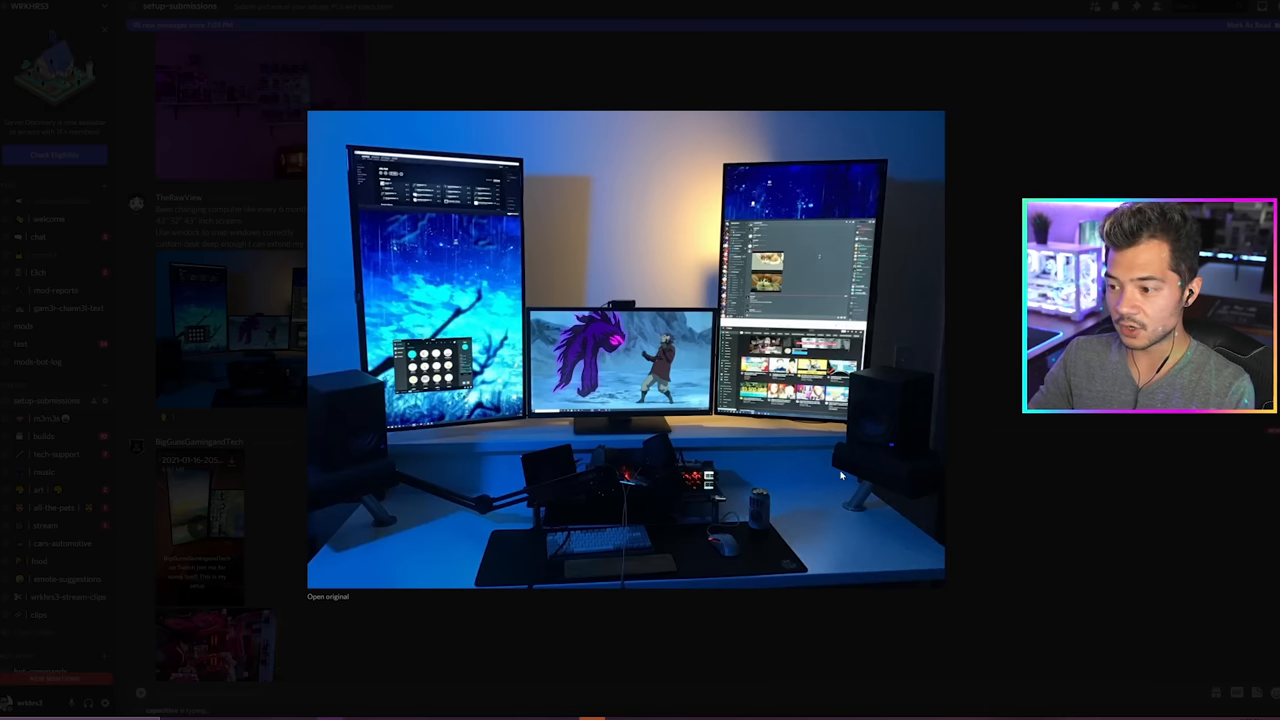
mouse_move(1038, 494)
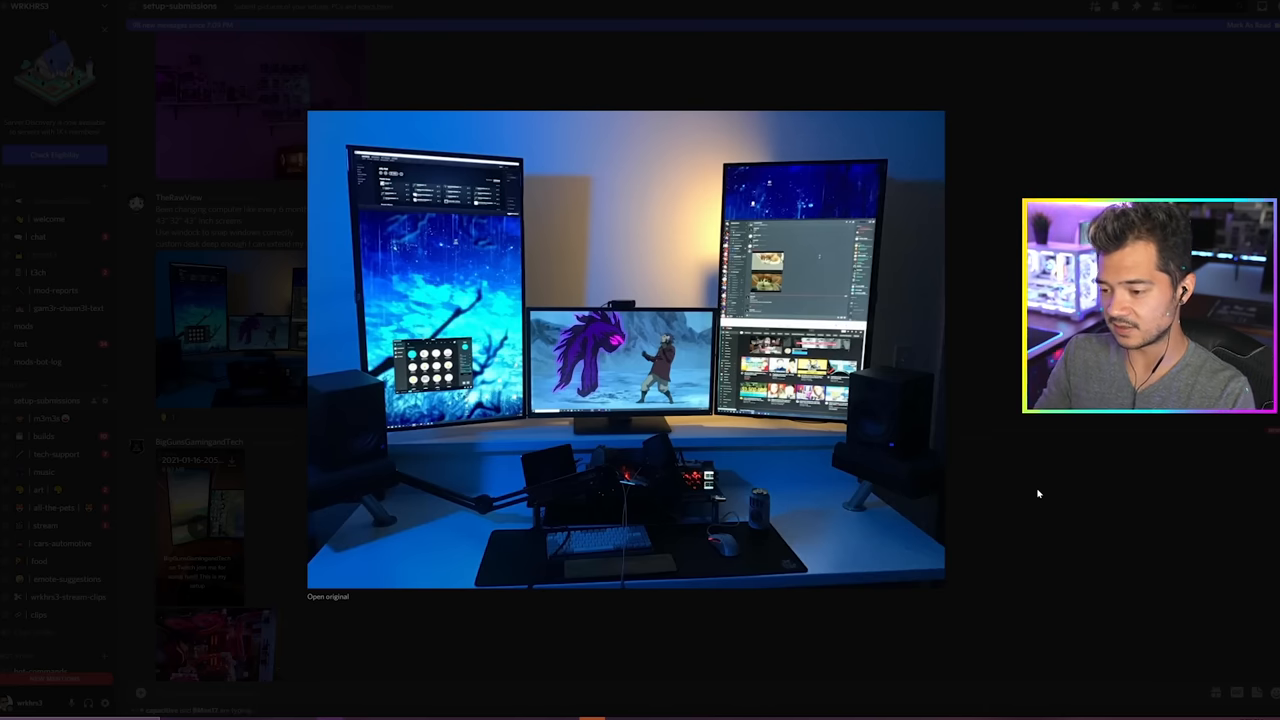
- Open TheRawView's triple-monitor desk photo at full resolution in Chrome
click(328, 596)
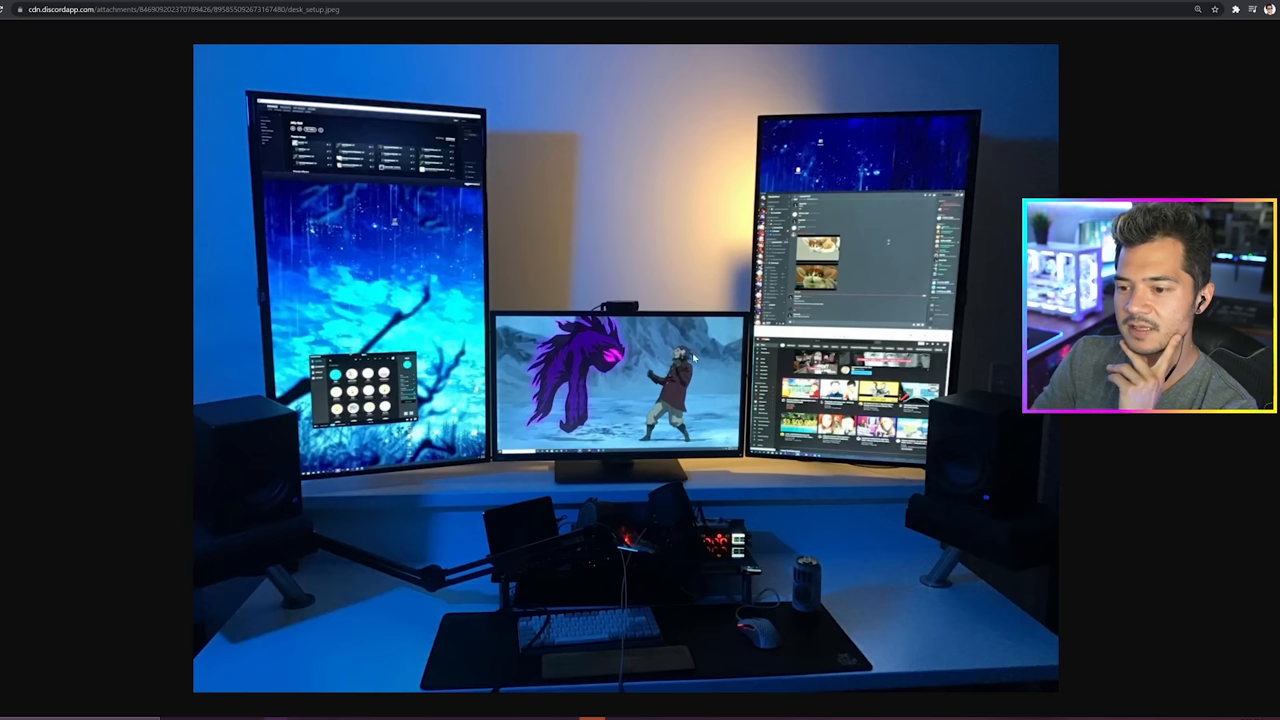
mouse_move(624, 401)
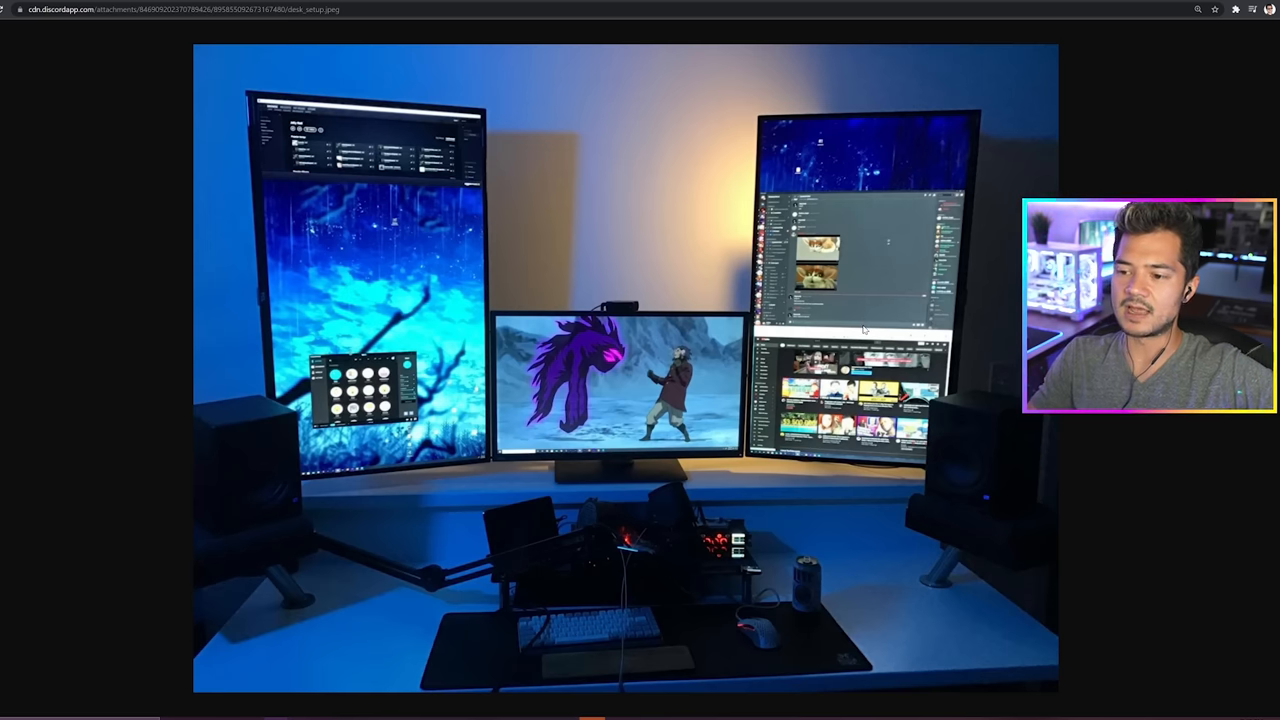
mouse_move(131, 219)
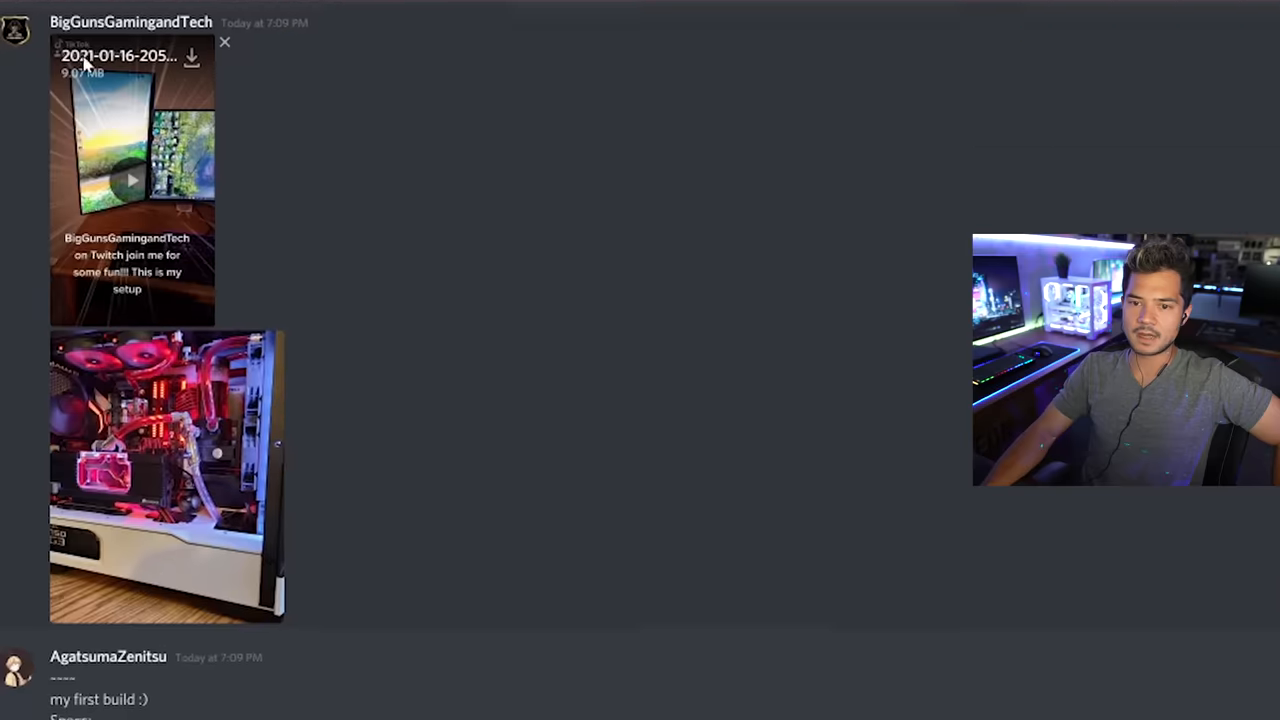
- Enlarge BigGunsGamingandTech's red-lit water-cooled PC photo
click(167, 476)
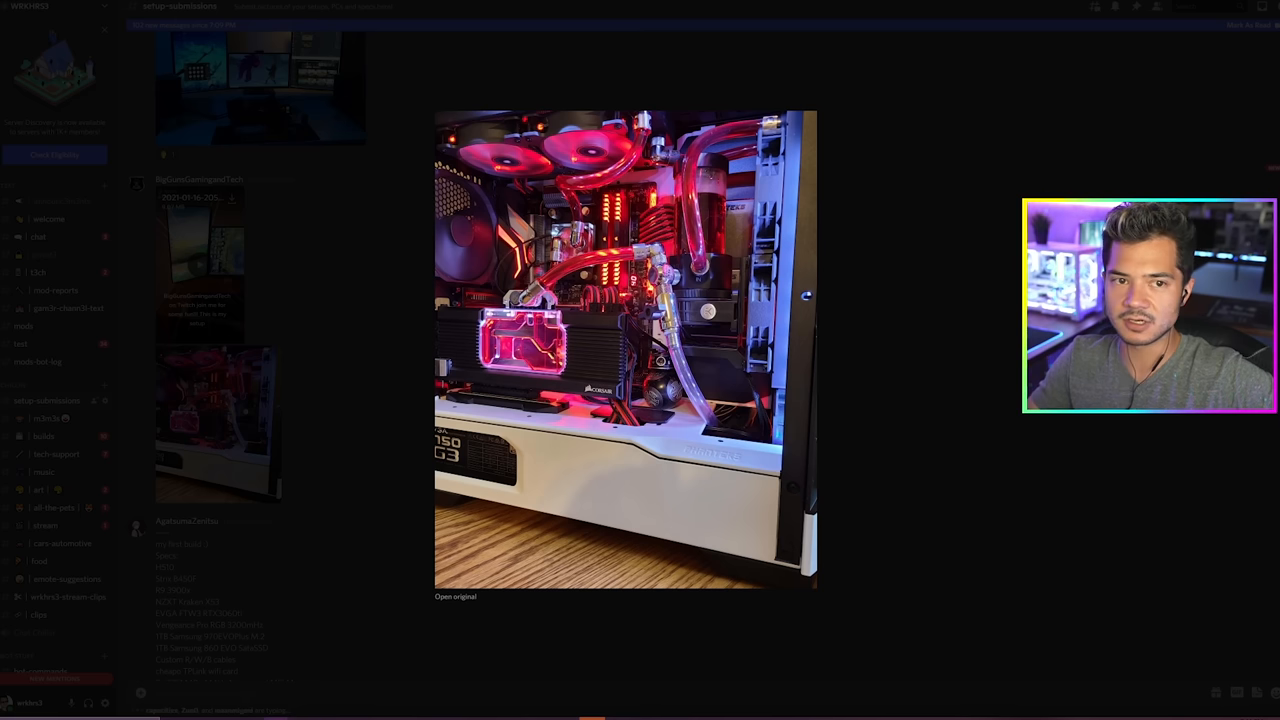
- Enlarge the water-cooled PC photo, then move on to AgatsumaZenitsu's first-build spec post
click(449, 596)
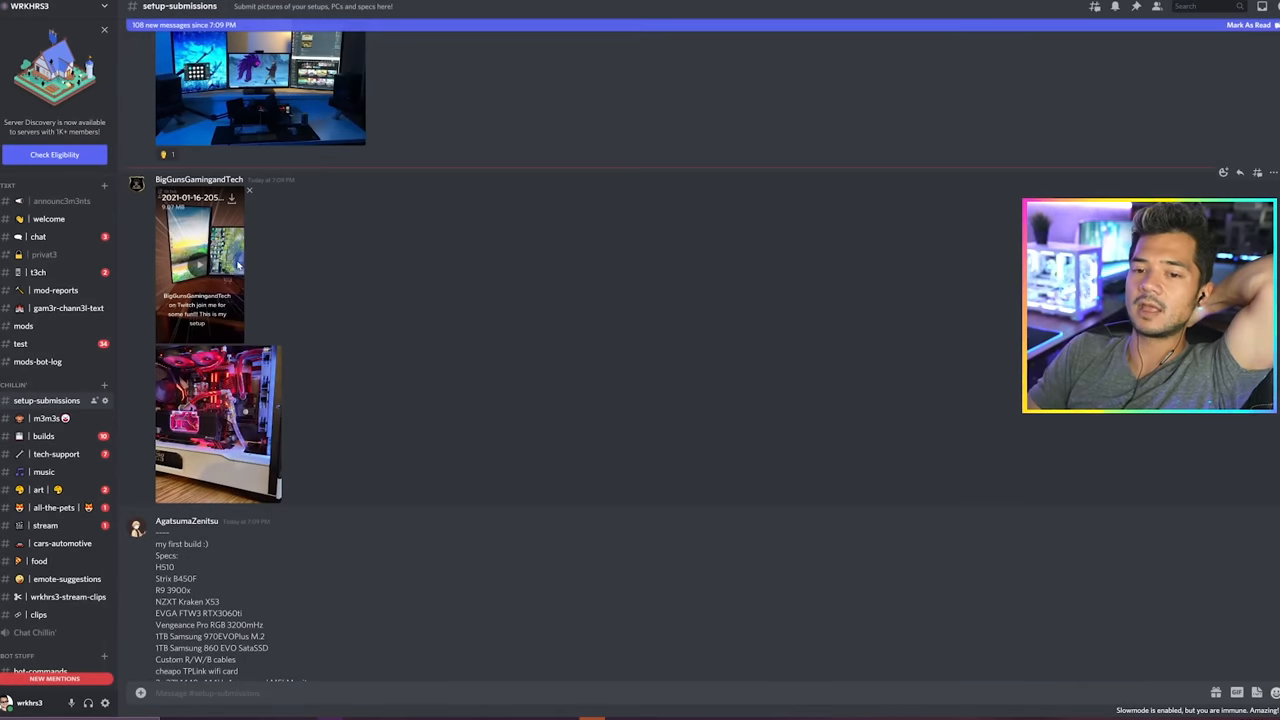
click(200, 260)
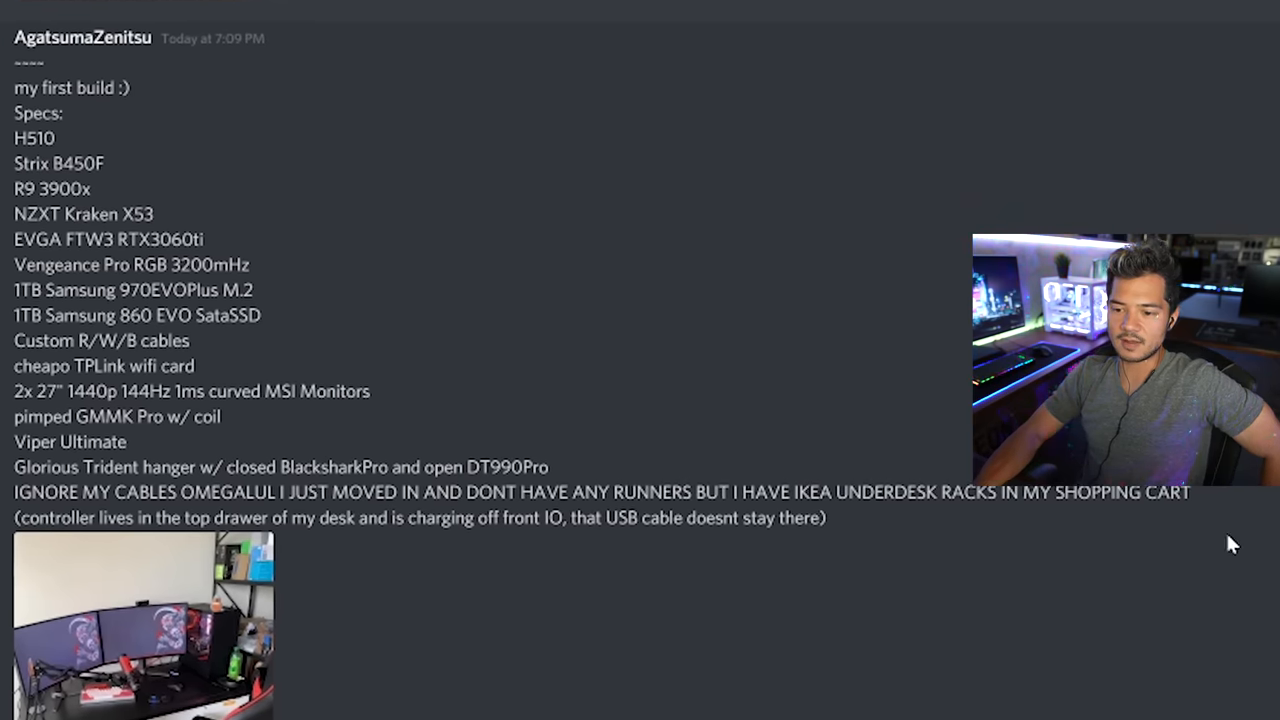
- Enlarge AgatsumaZenitsu's red-lit PC case photo with the EVGA graphics card
click(140, 640)
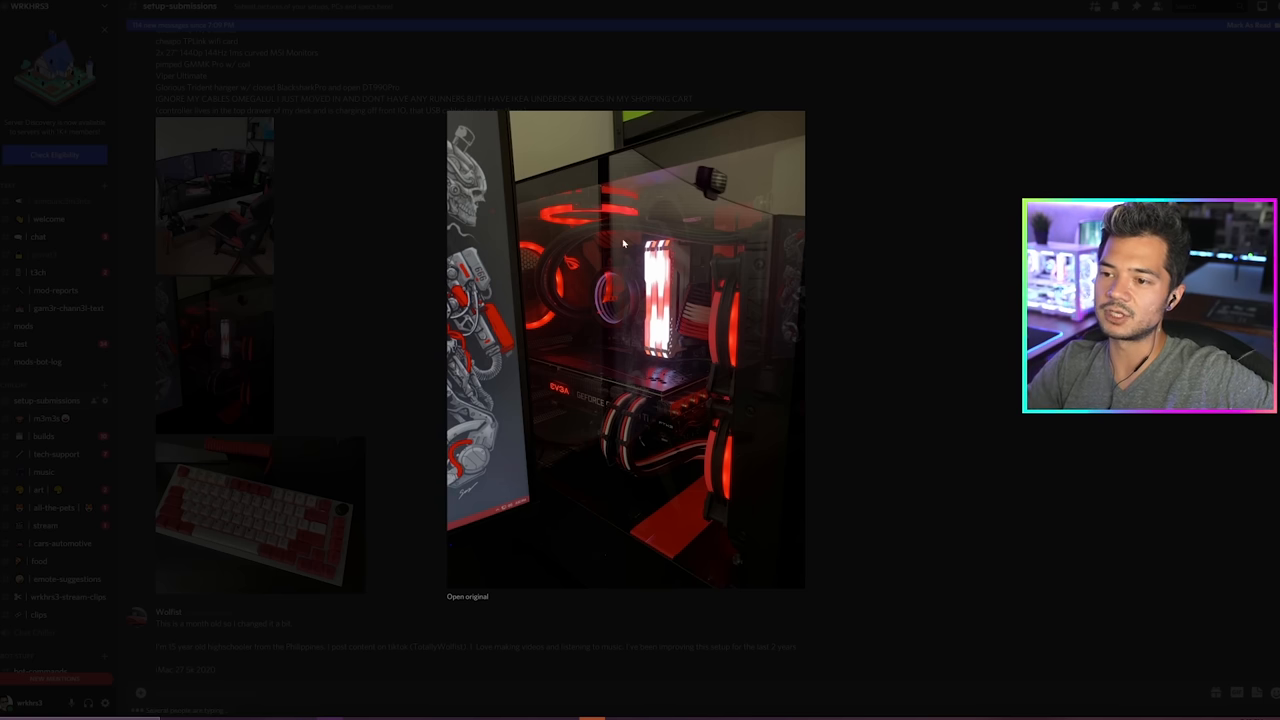
mouse_move(739, 387)
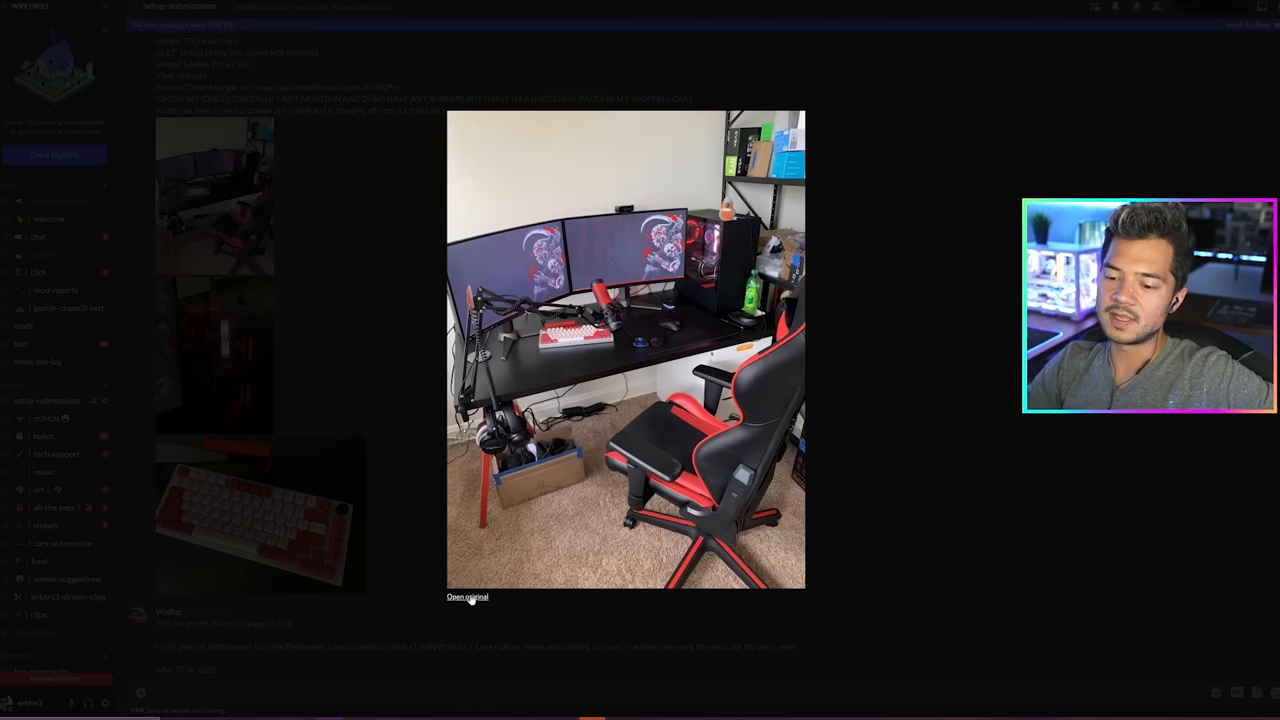
- Open AgatsumaZenitsu's dual-monitor desk photo at original size in Chrome
click(467, 597)
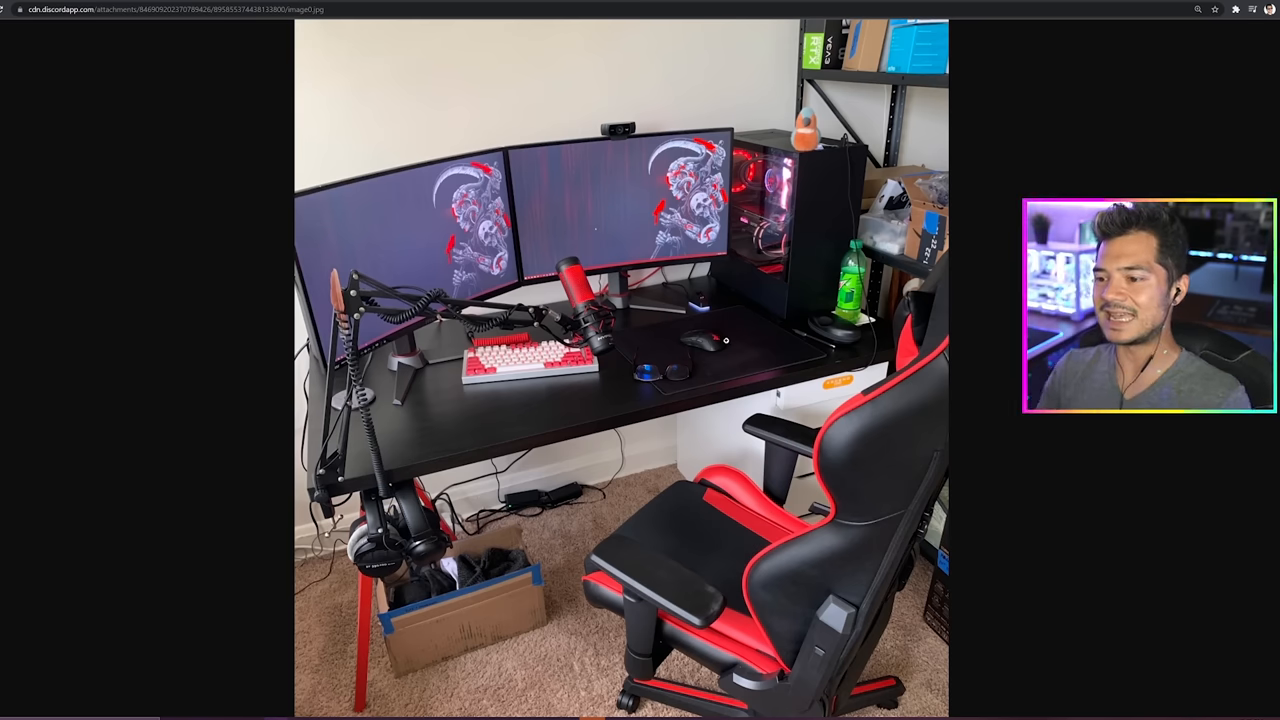
mouse_move(795, 506)
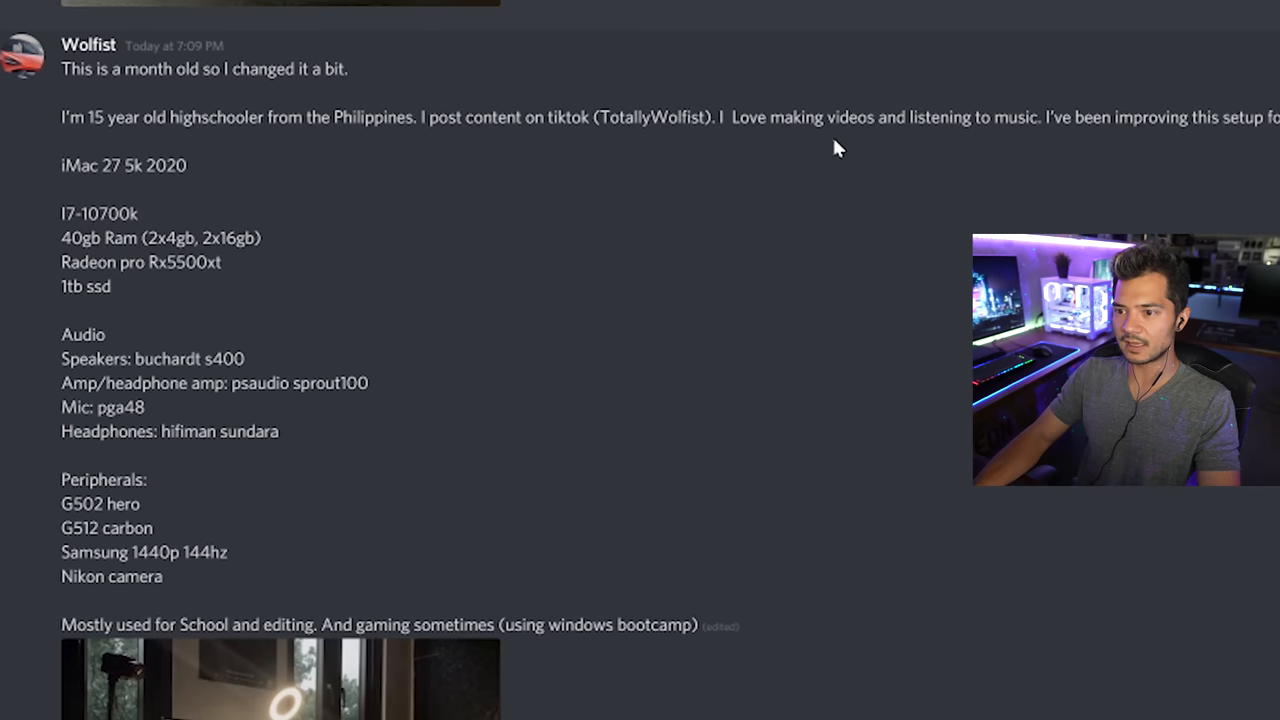
mouse_move(1189, 142)
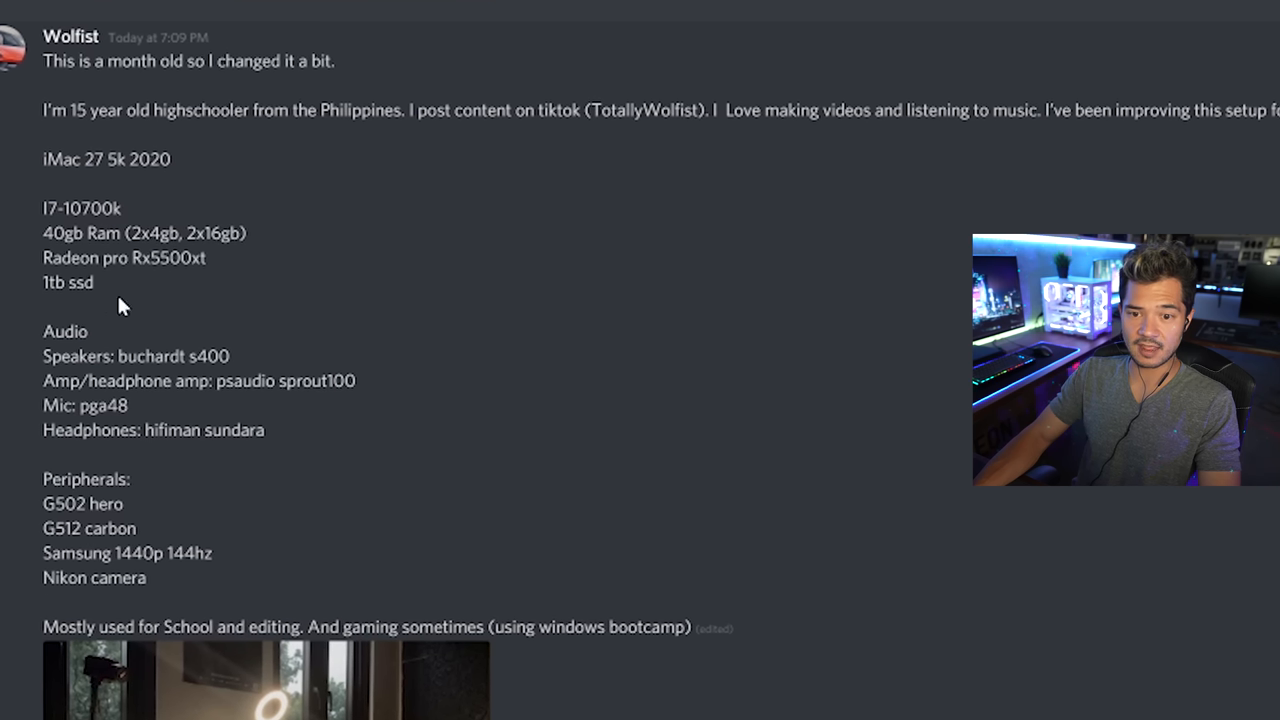
double_click(150, 232)
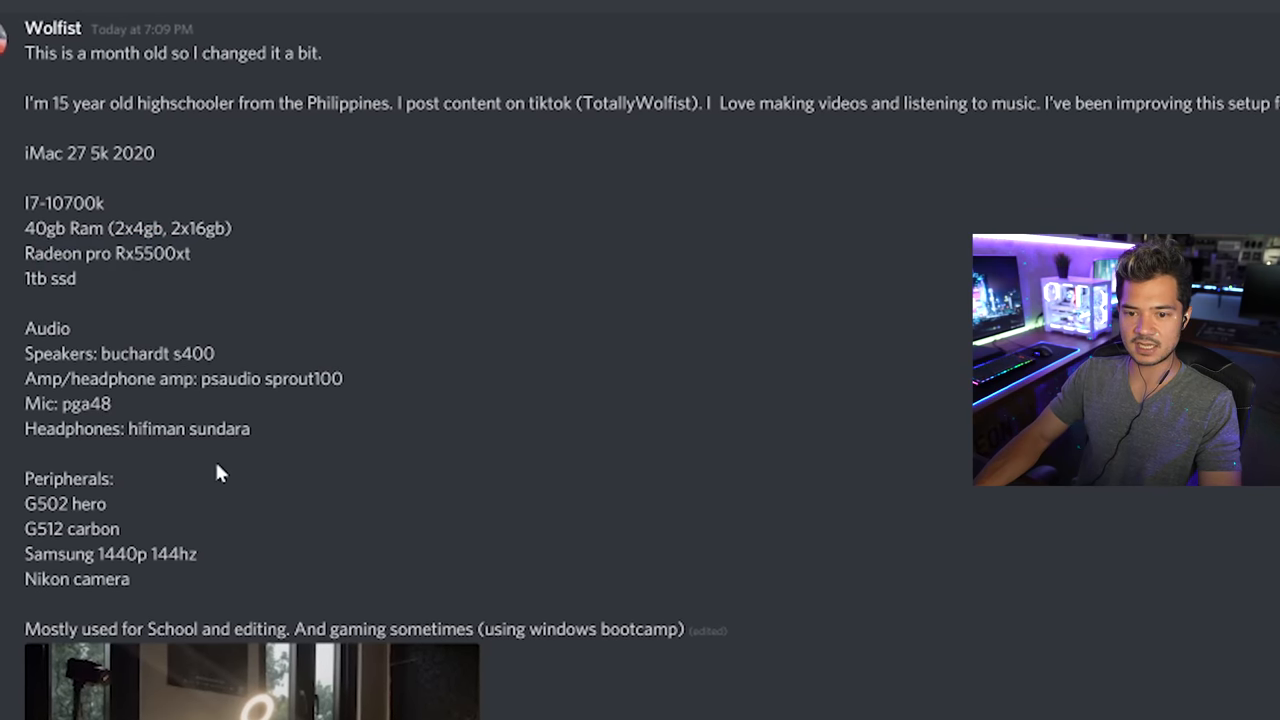
scroll(down, 3)
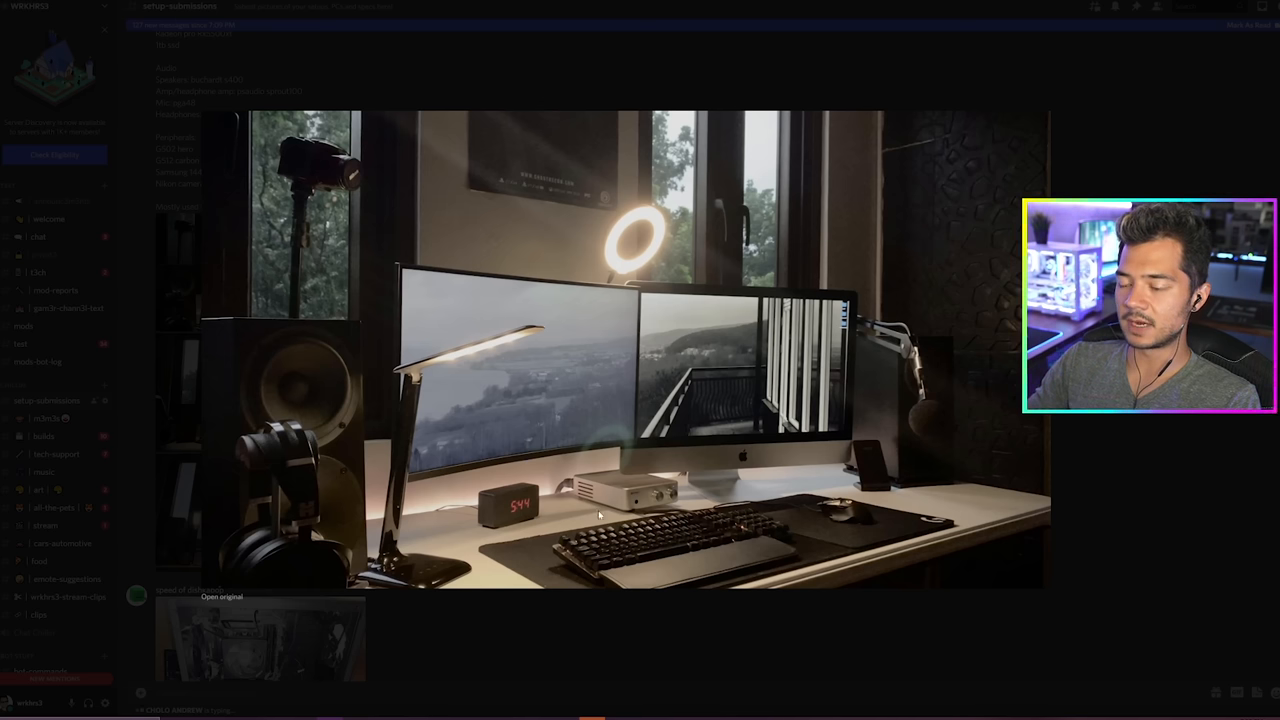
mouse_move(603, 447)
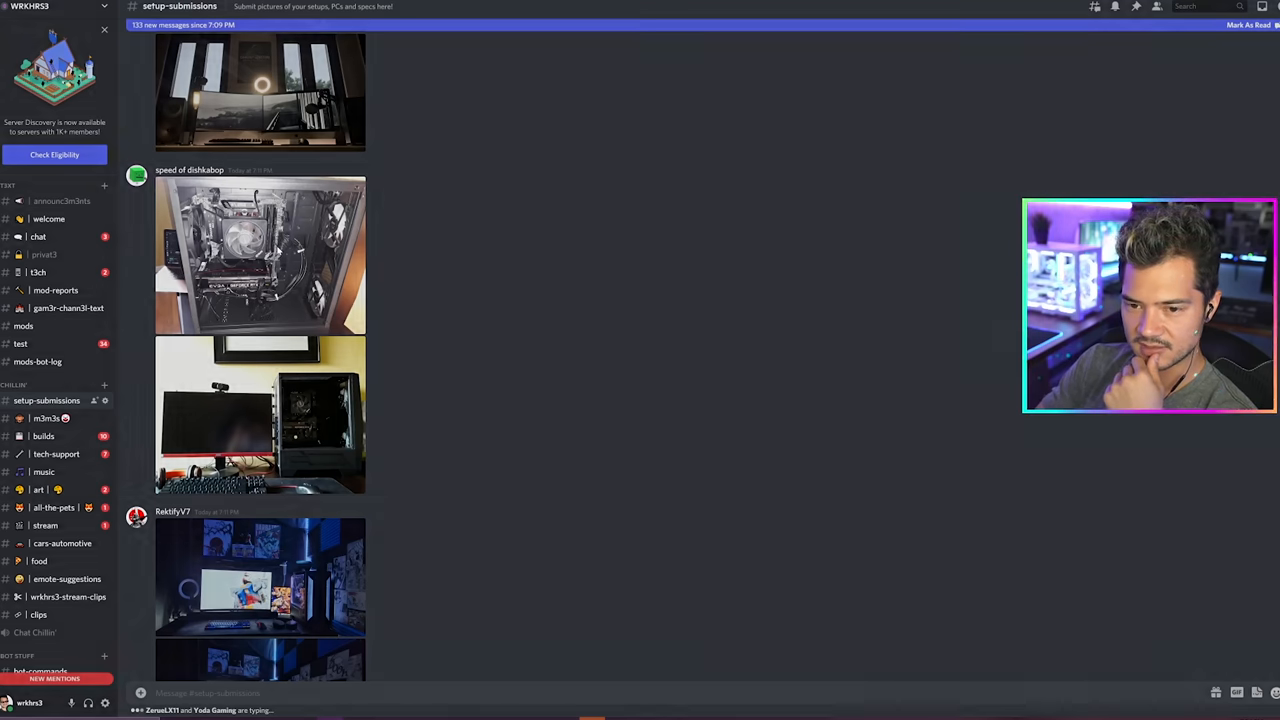
- Enlarge speed of dishkabop's open-case photo showing the EVGA GeForce RTX card
click(278, 270)
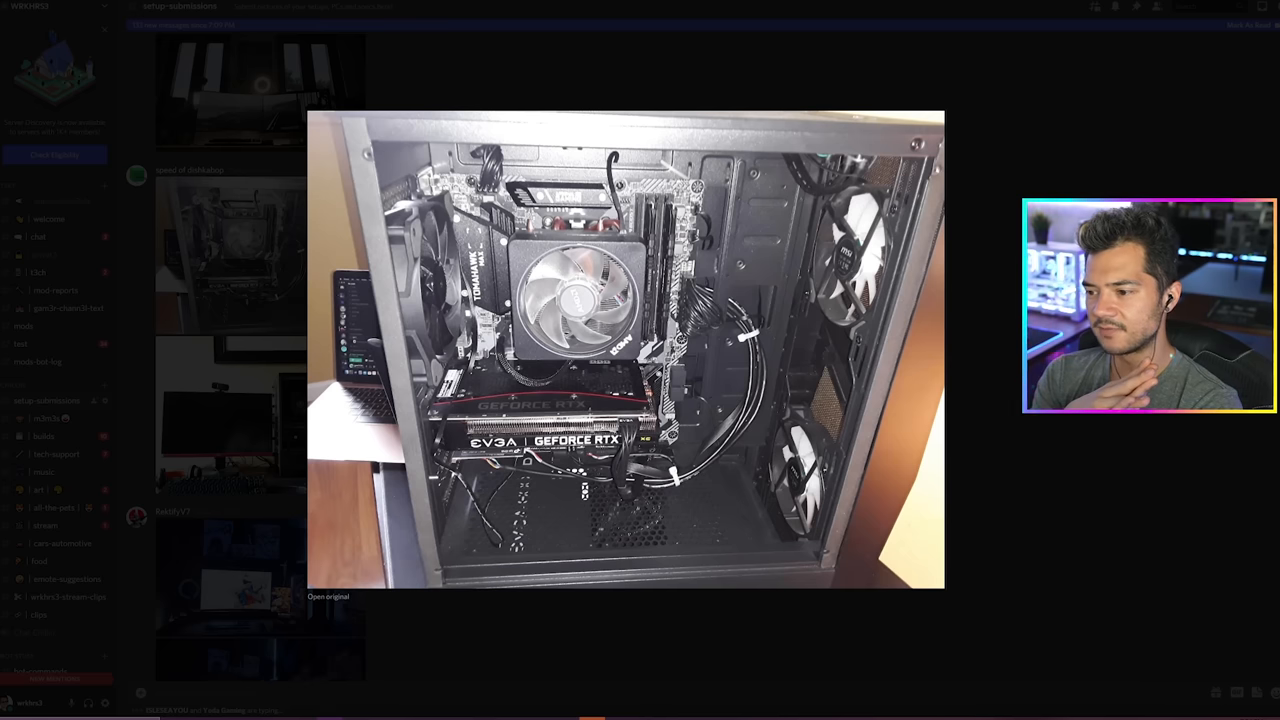
mouse_move(785, 330)
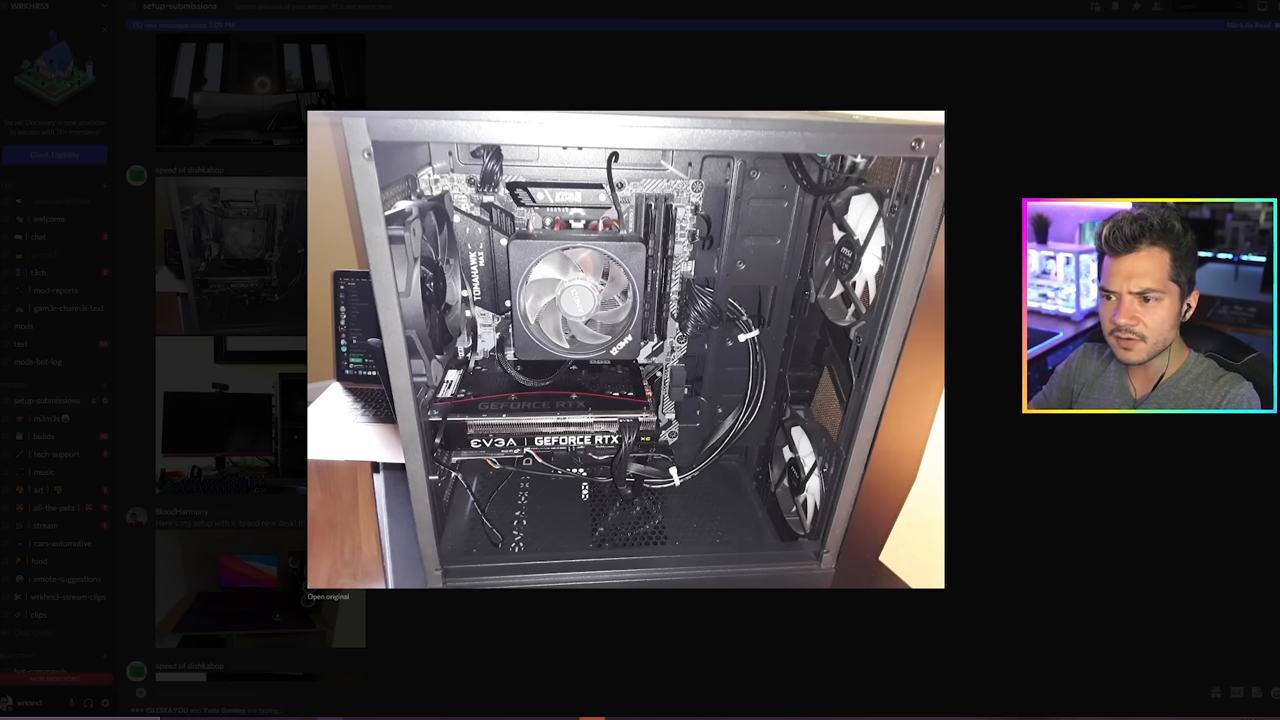
- Move from the open-case photo to the desk photo with the red-trimmed monitor
click(328, 596)
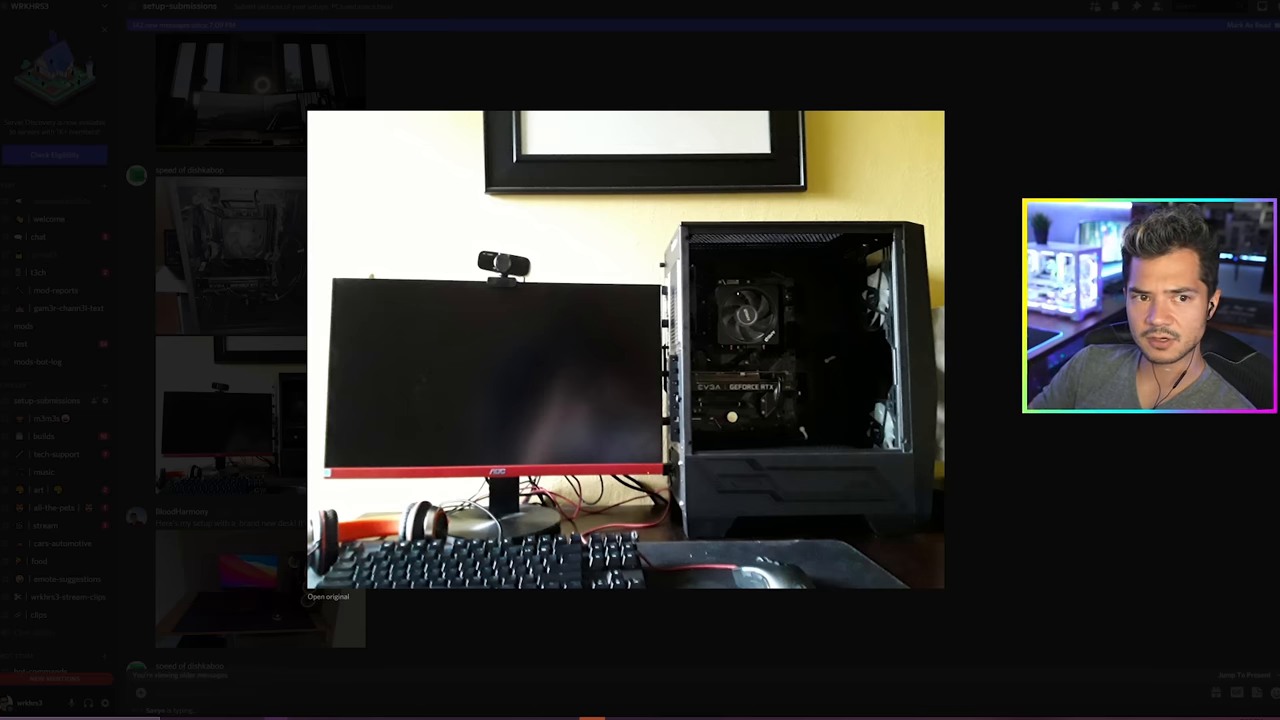
click(328, 599)
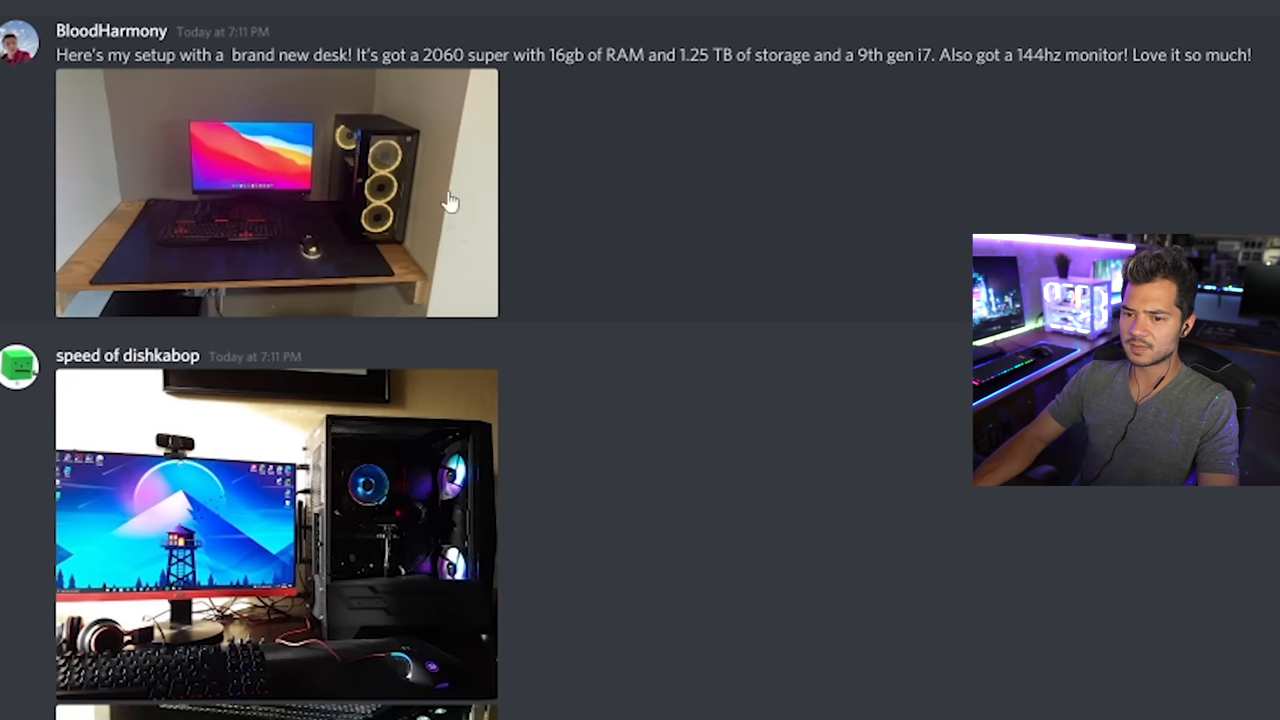
- Enlarge BloodHarmony's new-desk photo with the colorful monitor and yellow-ringed fans
click(250, 190)
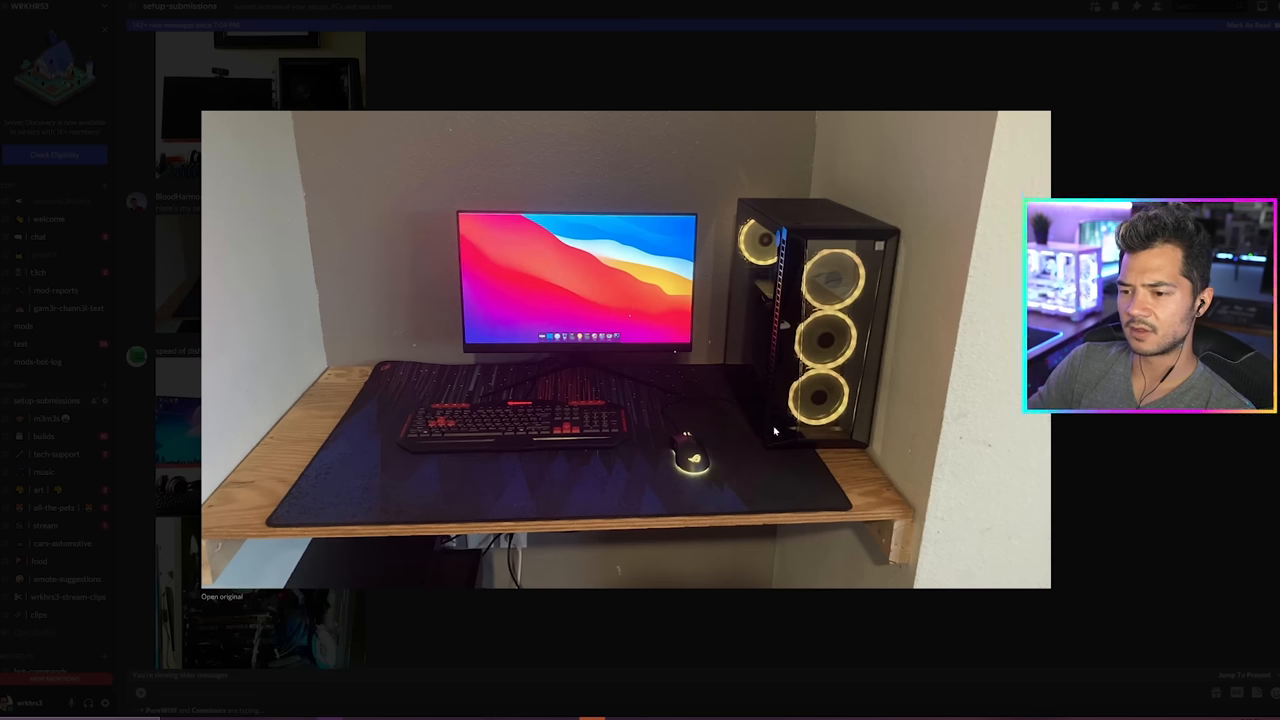
mouse_move(790, 455)
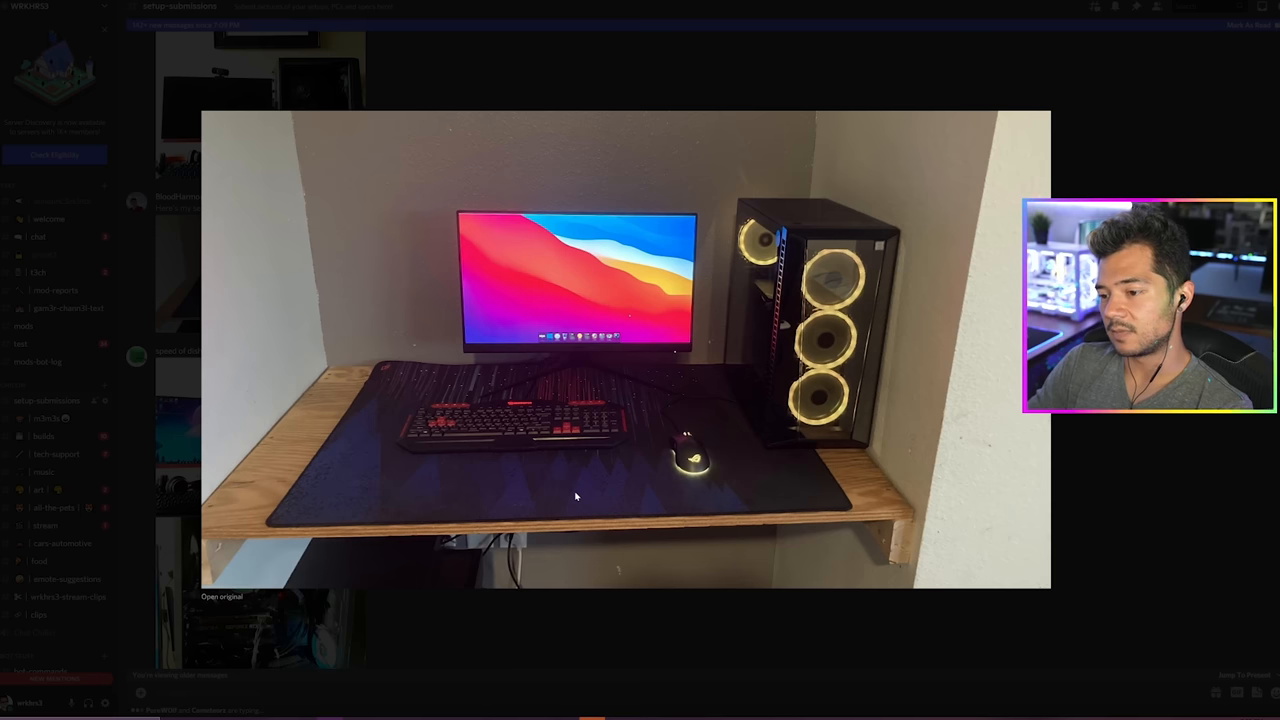
mouse_move(594, 486)
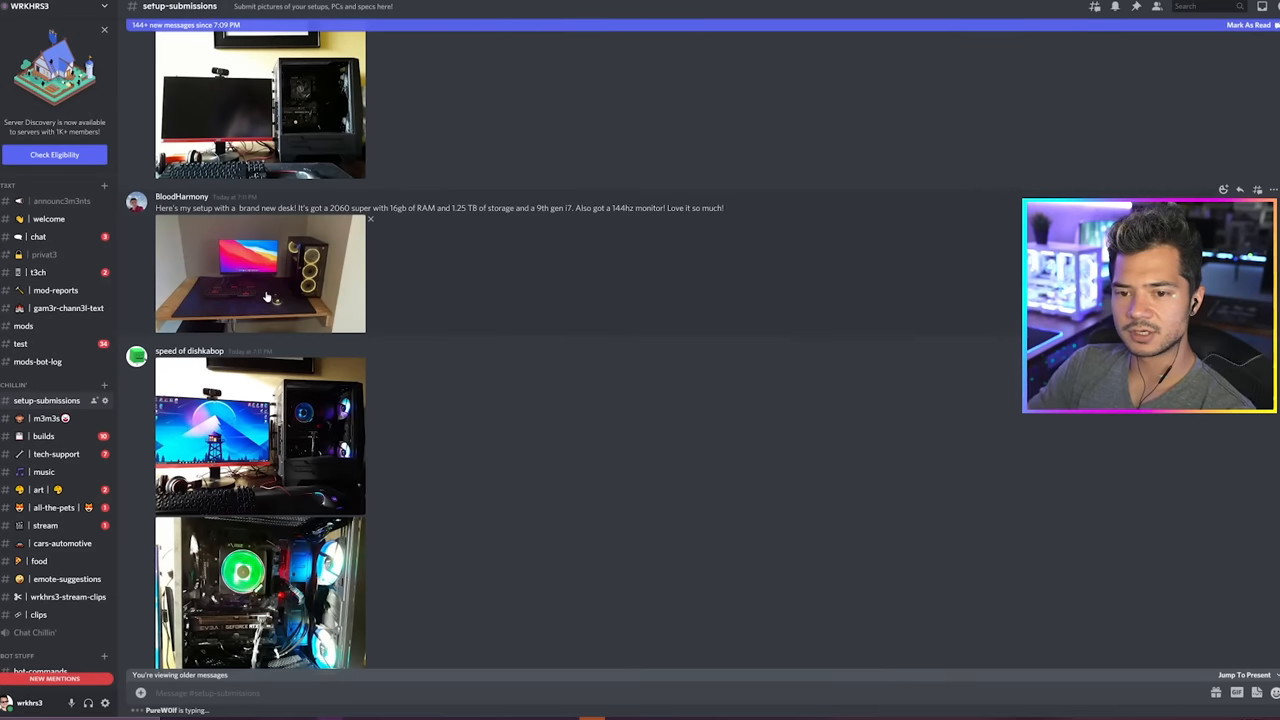
- Reopen BloodHarmony's new-desk photo at full size after closing it
click(262, 290)
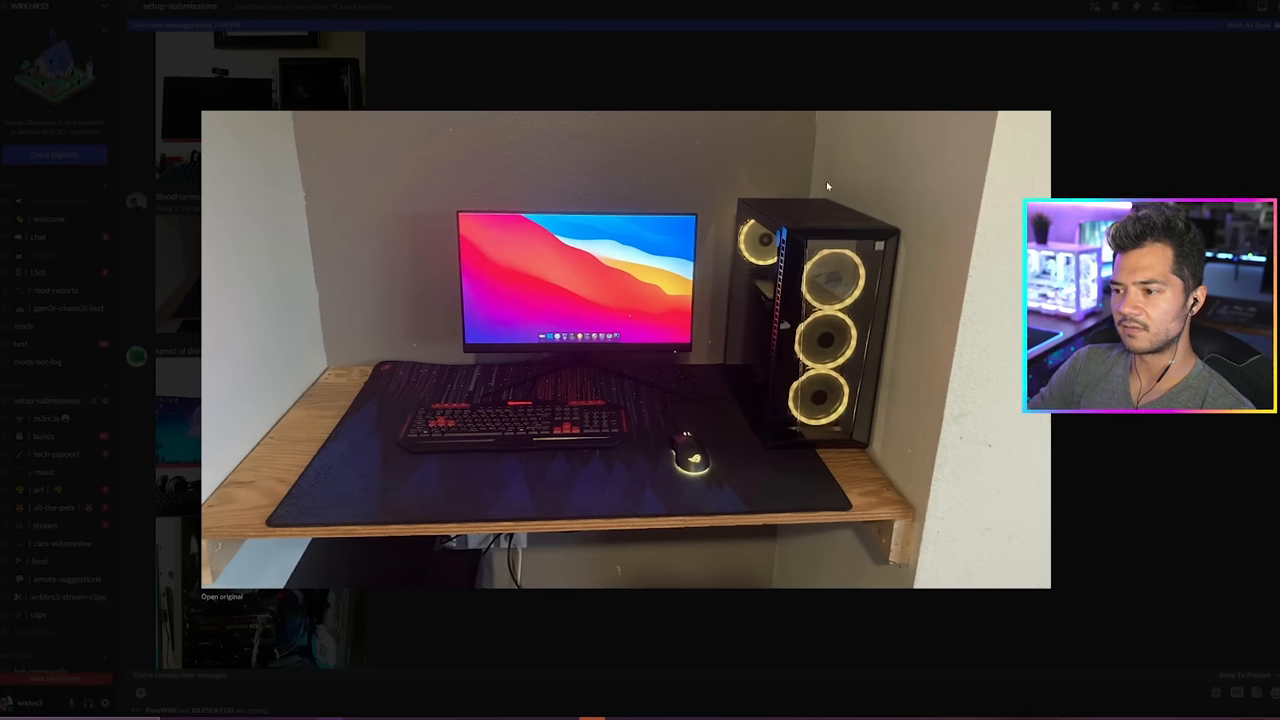